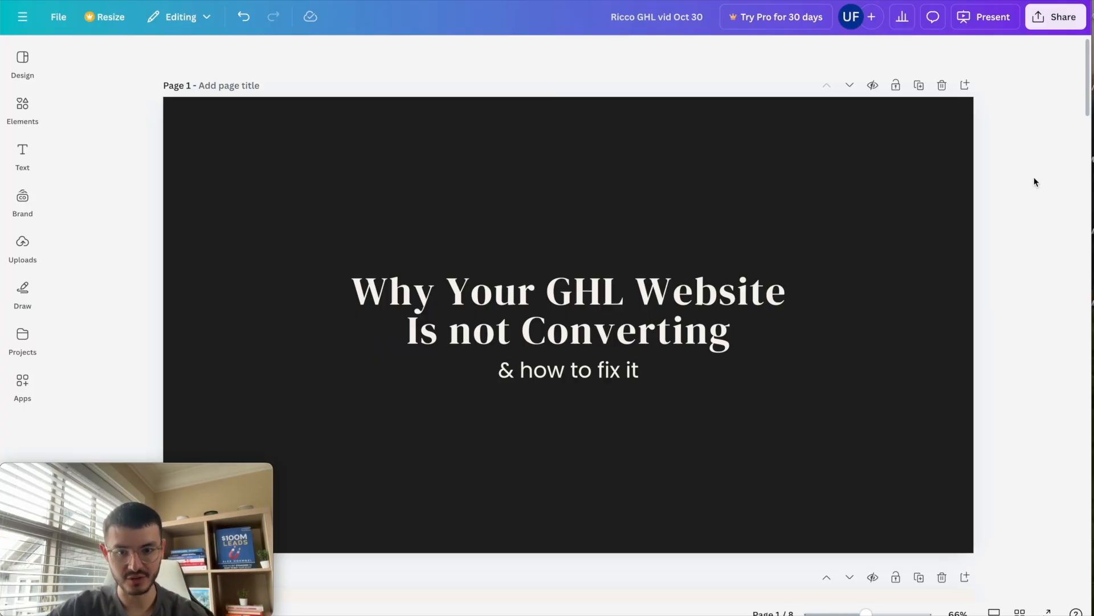
# Scroll down the deck from the title slide to page 2's HighLevel slide
pyautogui.scroll(-3)
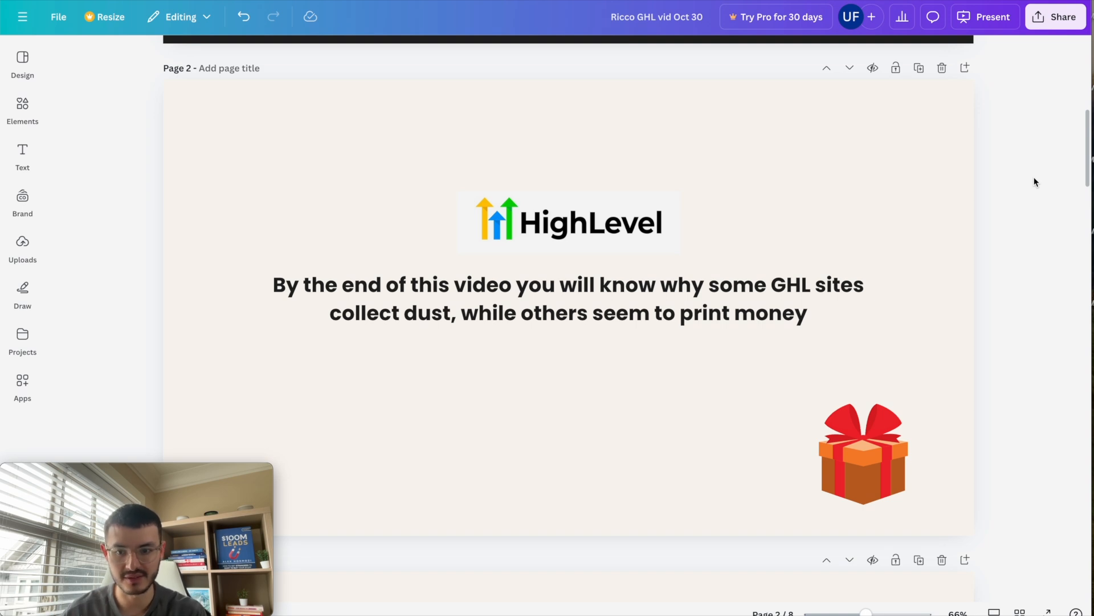
pyautogui.moveTo(954, 410)
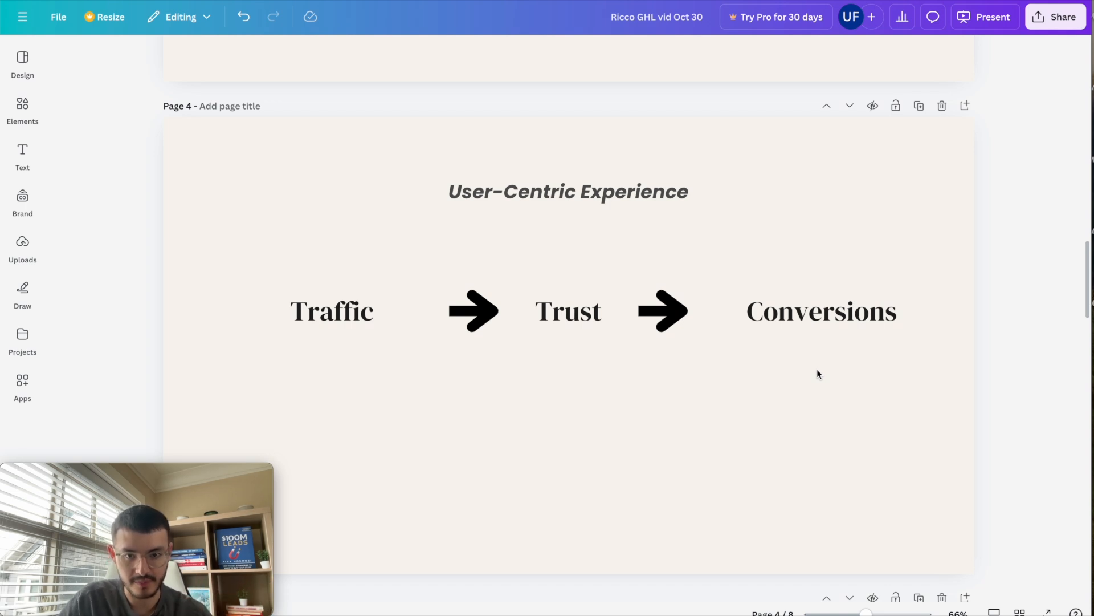
# Scroll to the 'not converting' slide and select the orange block covering the reasons list
pyautogui.scroll(-3)
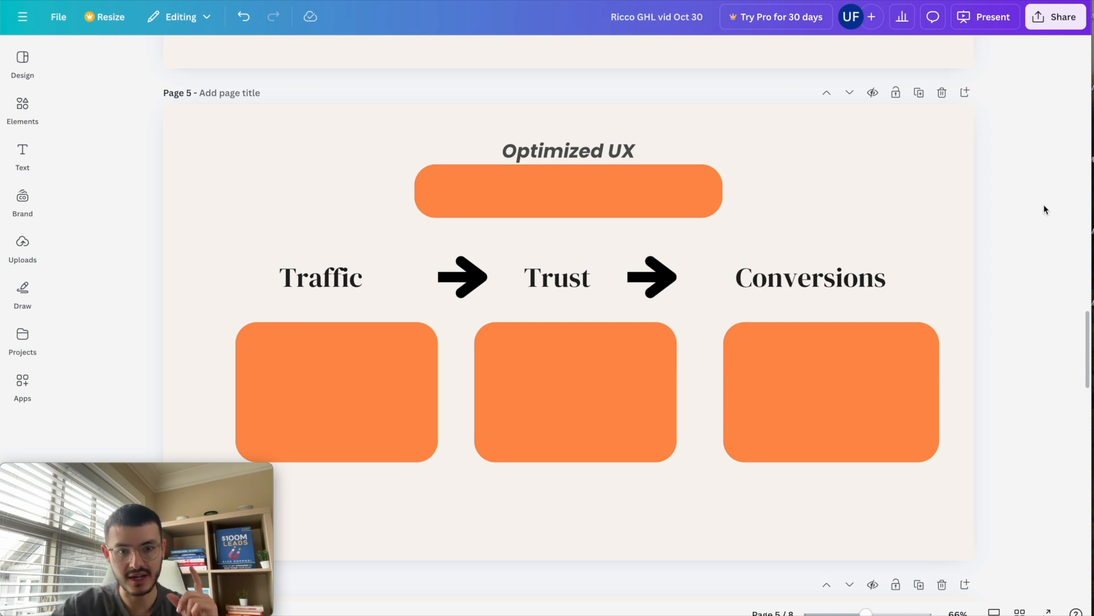
pyautogui.click(830, 391)
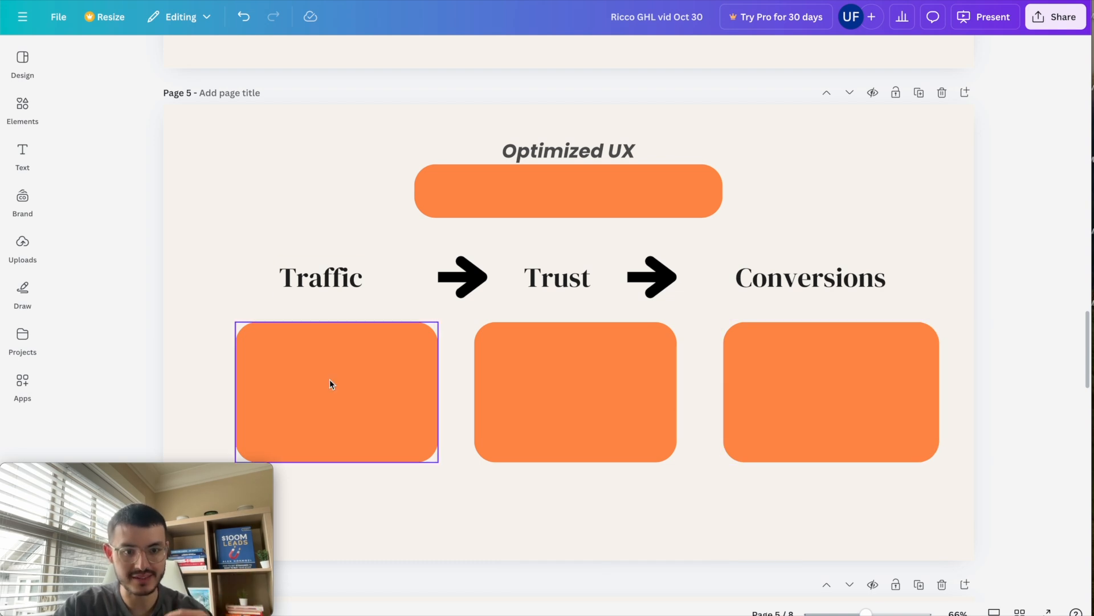
pyautogui.moveTo(336, 396)
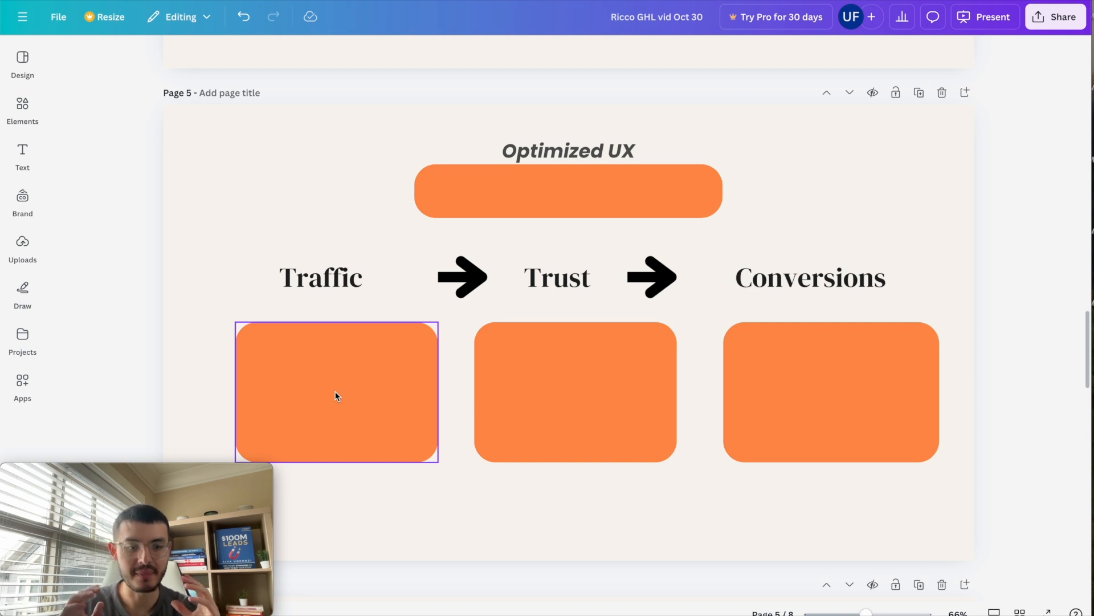
pyautogui.click(831, 391)
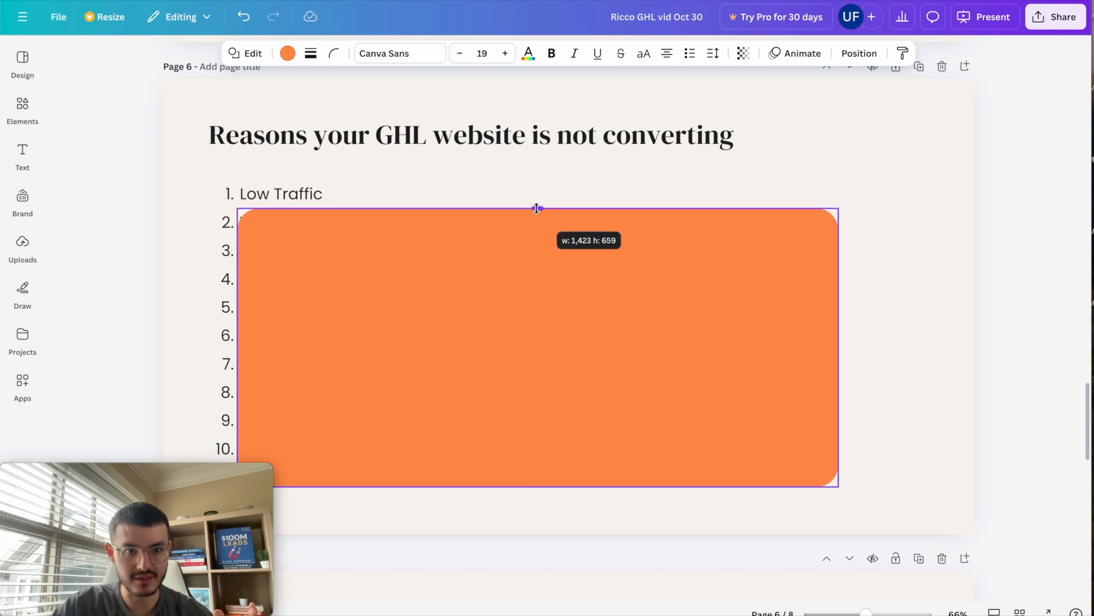
pyautogui.click(1033, 300)
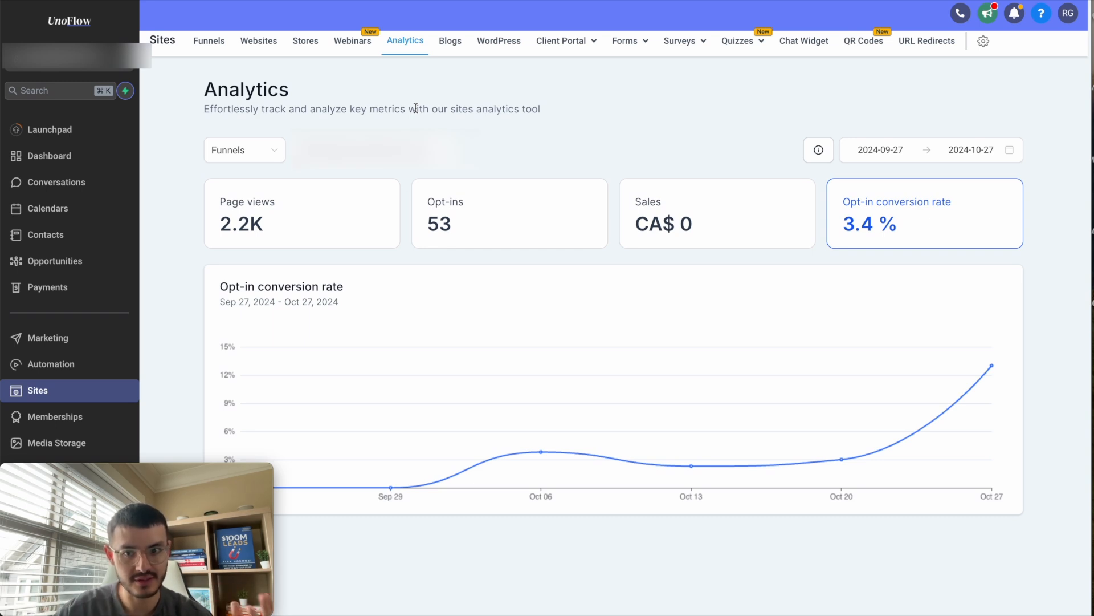
# Keep Funnels as the analytics source and show the page views trend chart
pyautogui.click(243, 149)
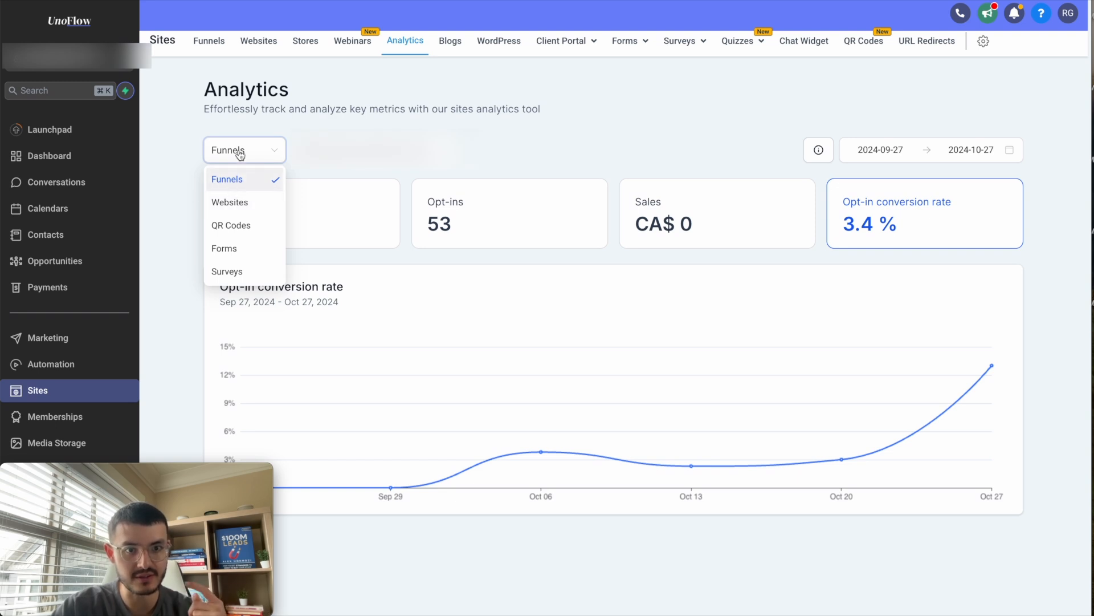
pyautogui.click(226, 178)
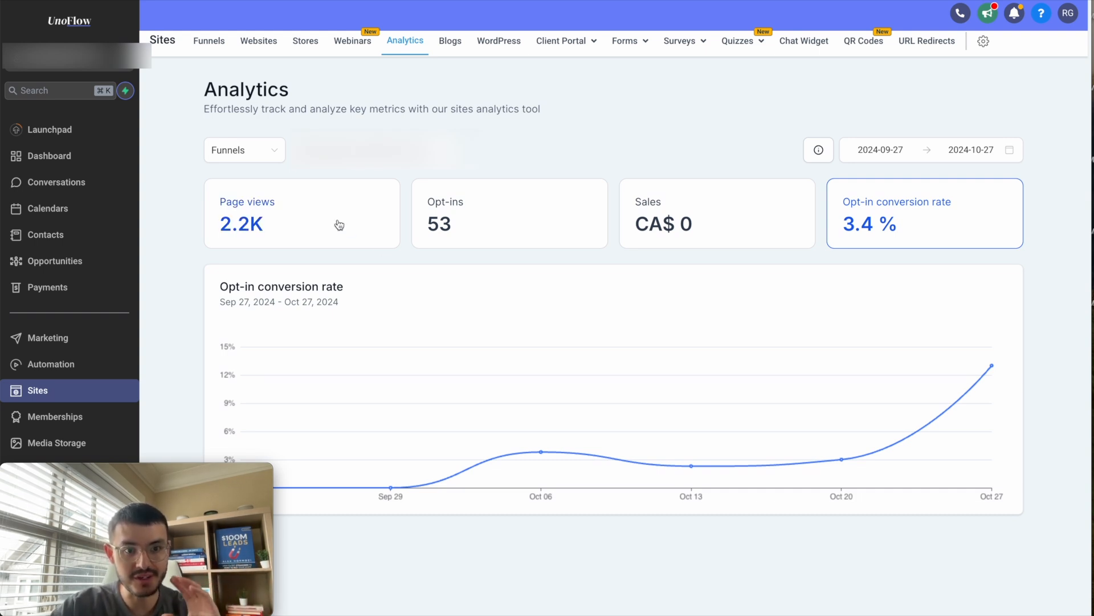
pyautogui.click(302, 212)
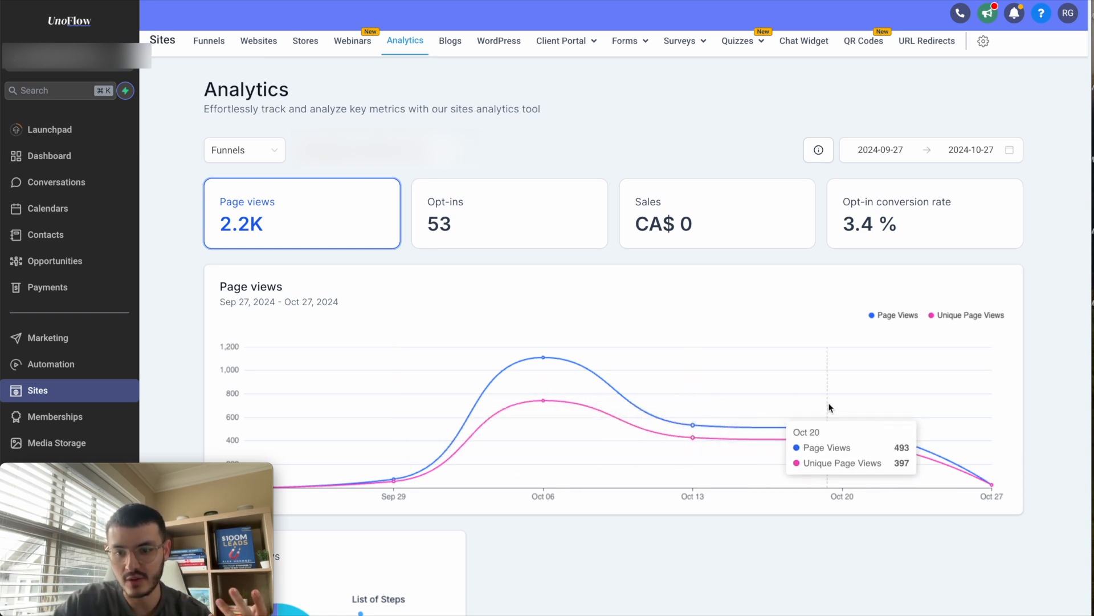
pyautogui.click(924, 212)
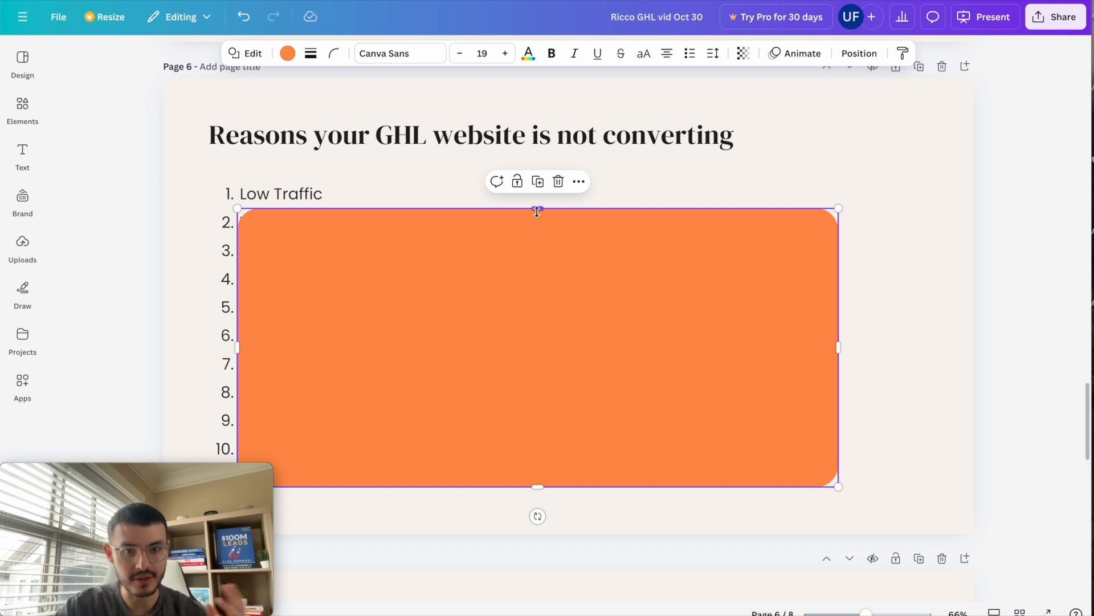
# Shrink the orange block to uncover Wrong Traffic and Unclear Value Proposition
pyautogui.write('Wrong Traffic')
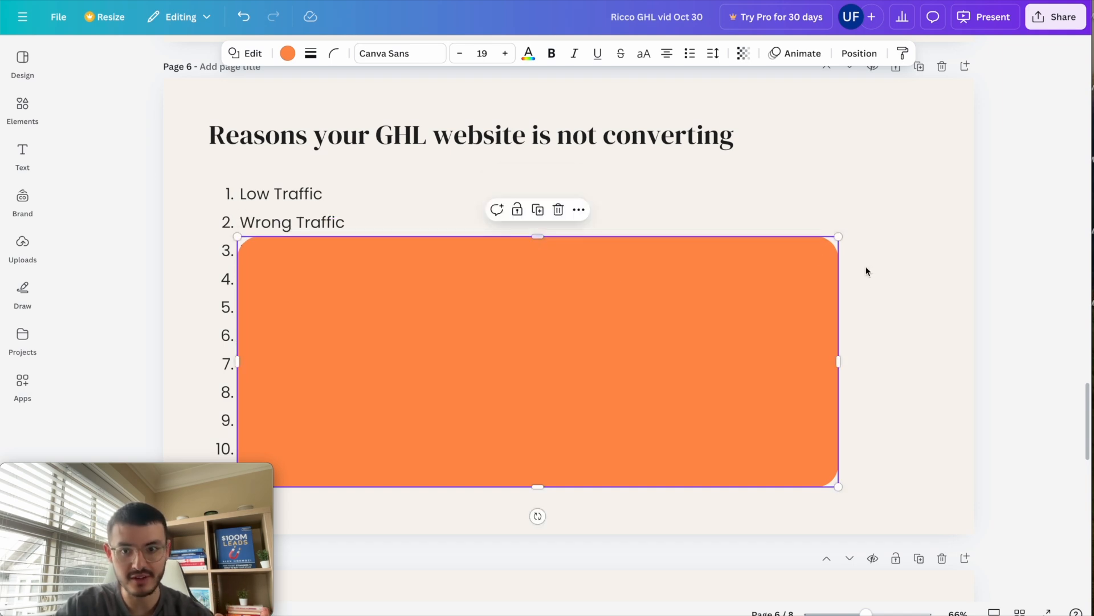
pyautogui.click(1026, 272)
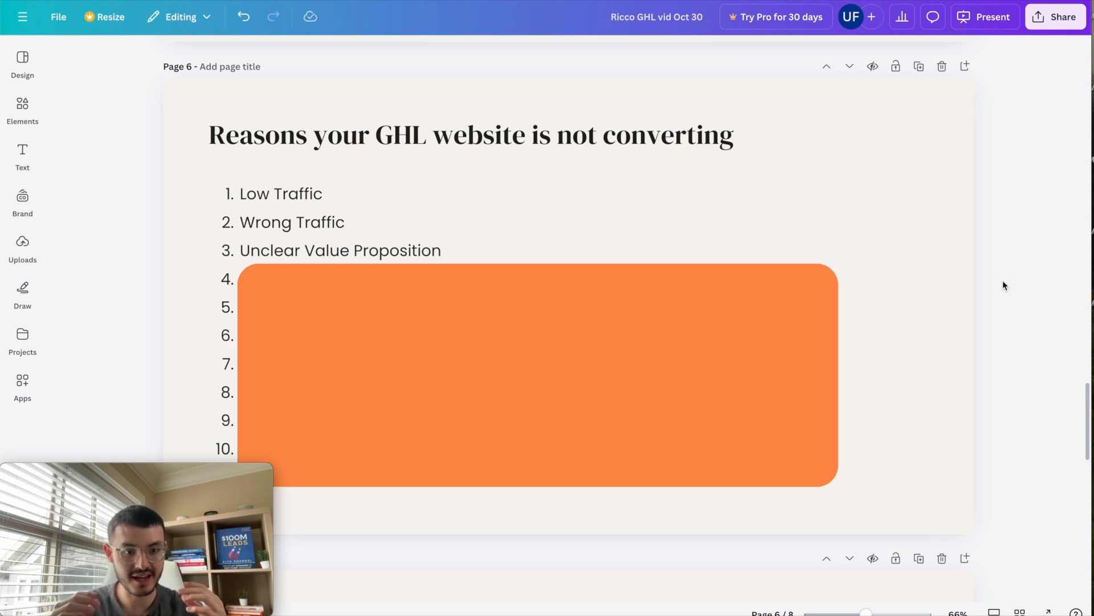
pyautogui.moveTo(841, 248)
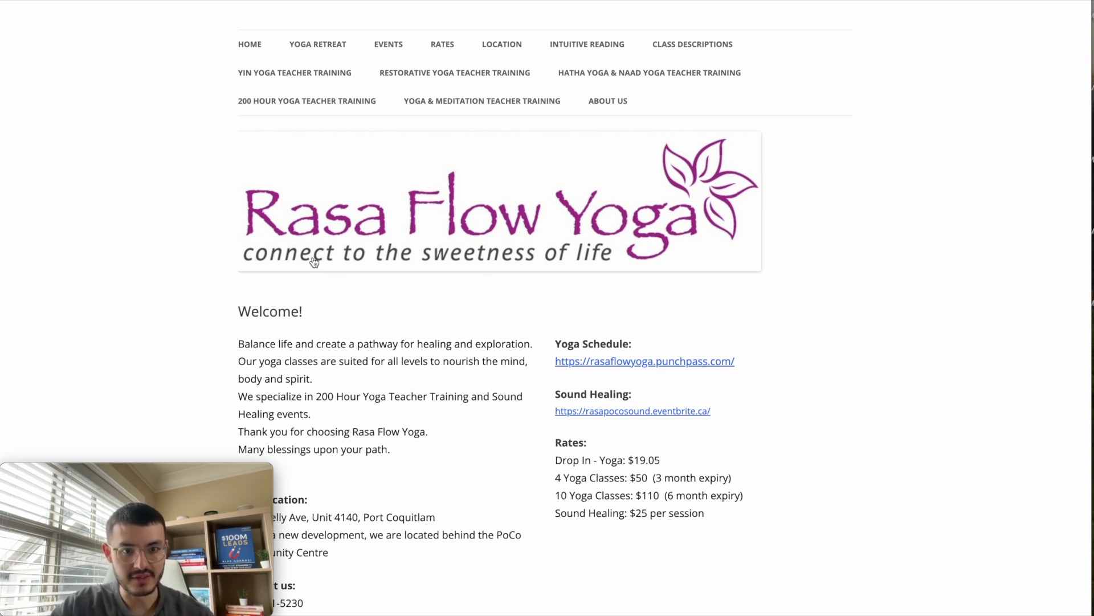
pyautogui.moveTo(629, 315)
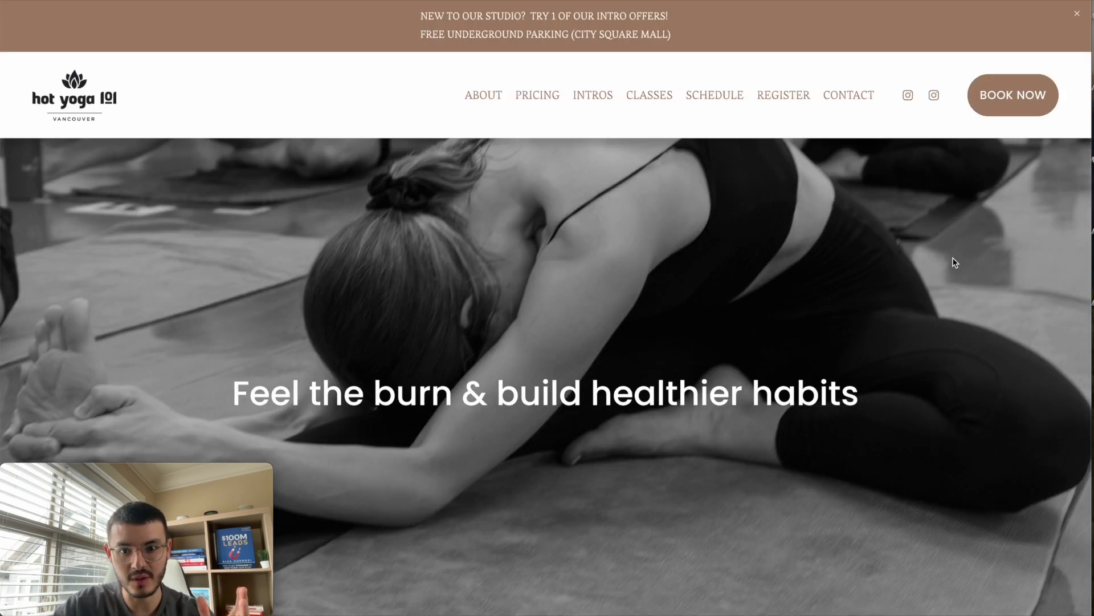
# Scroll through the Hot Yoga 101 Vancouver homepage as an example site
pyautogui.scroll(-3)
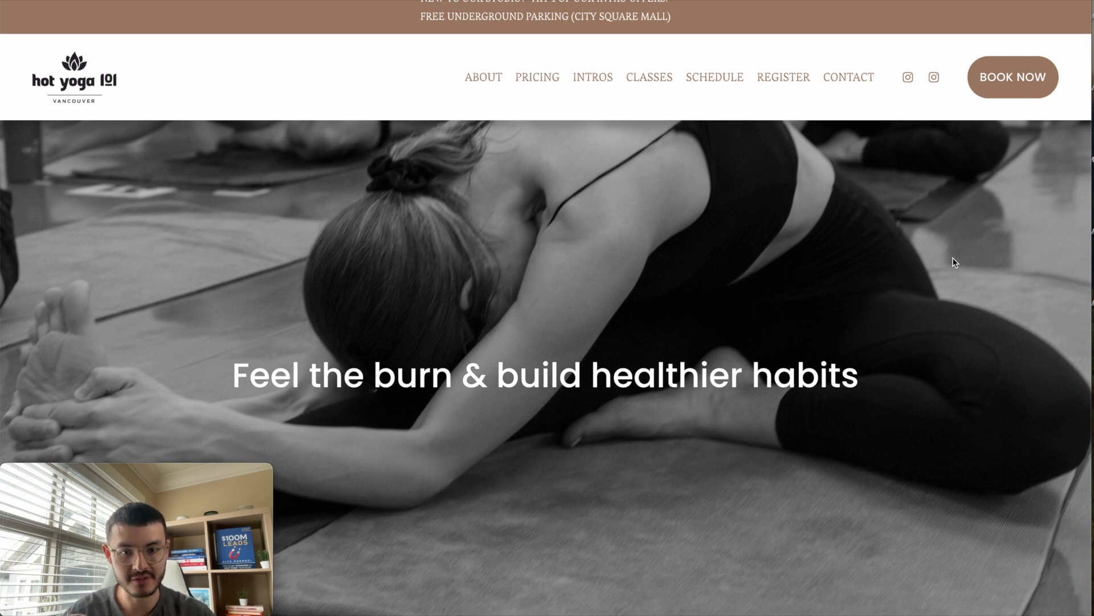
pyautogui.moveTo(880, 559)
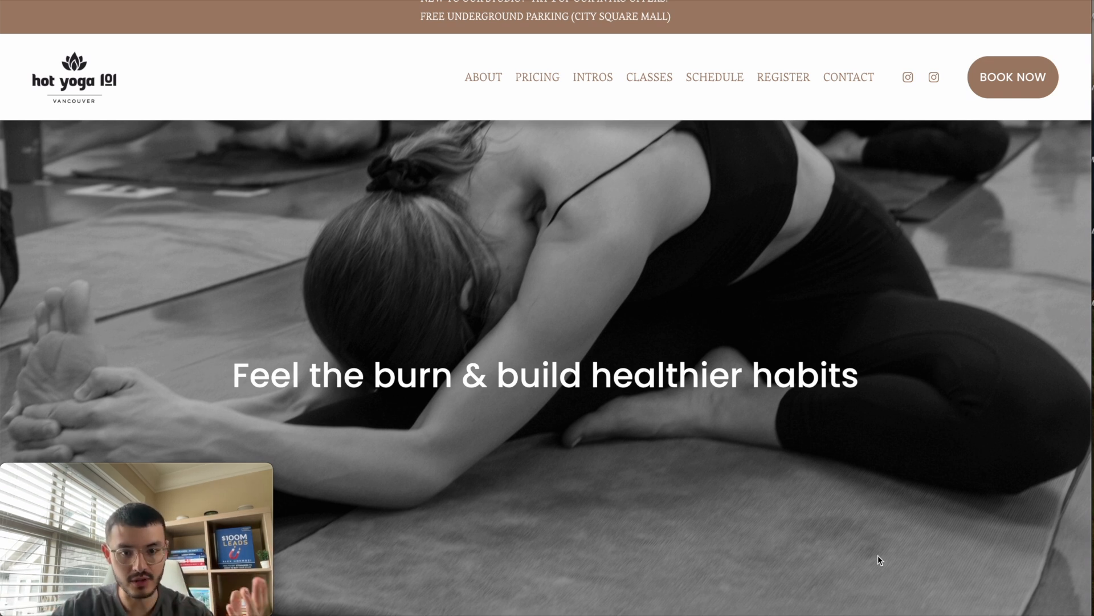
pyautogui.moveTo(535, 223)
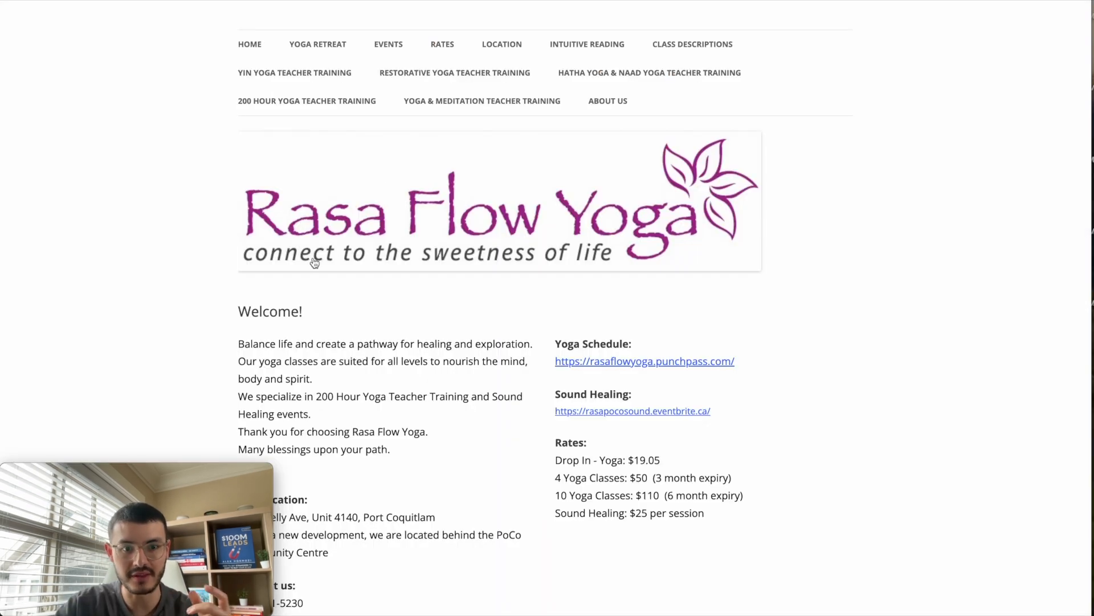
pyautogui.moveTo(737, 294)
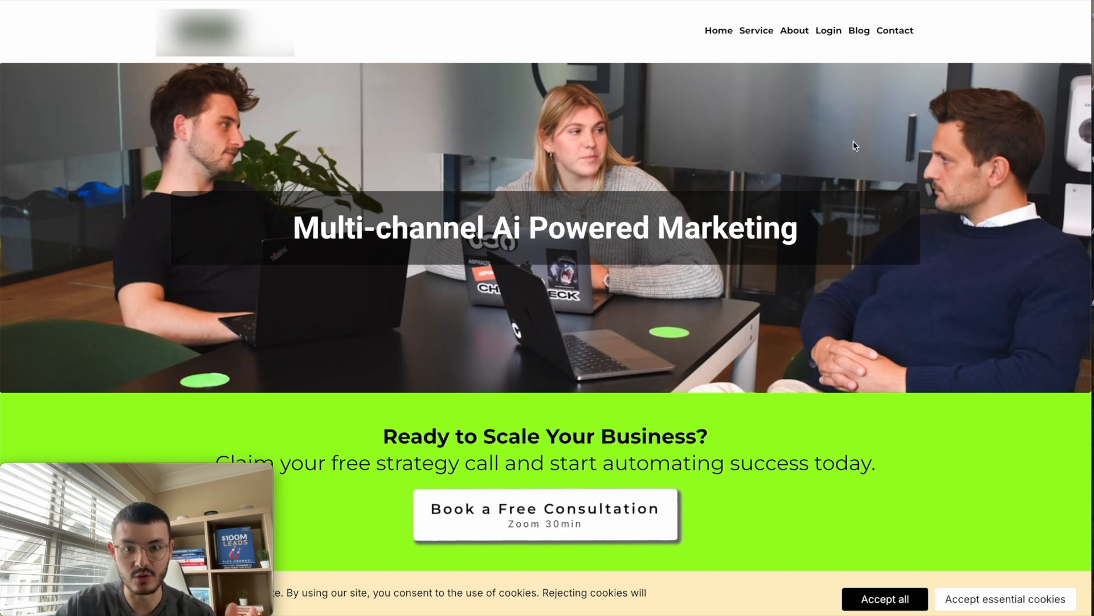
pyautogui.moveTo(877, 353)
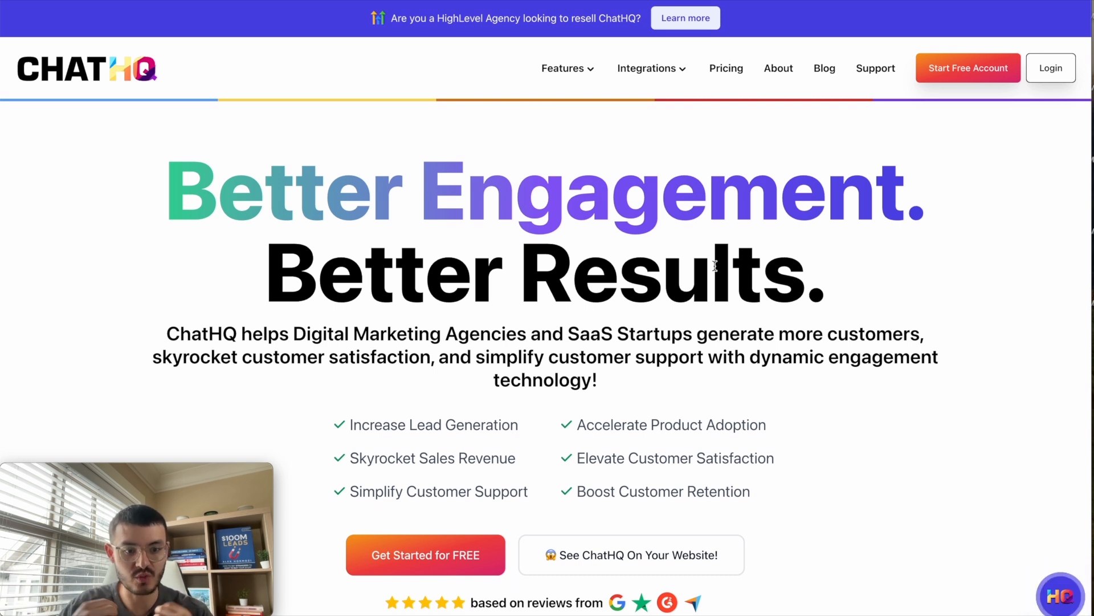
# Switch from the AI marketing agency tab to the ChatHQ homepage
pyautogui.click(563, 67)
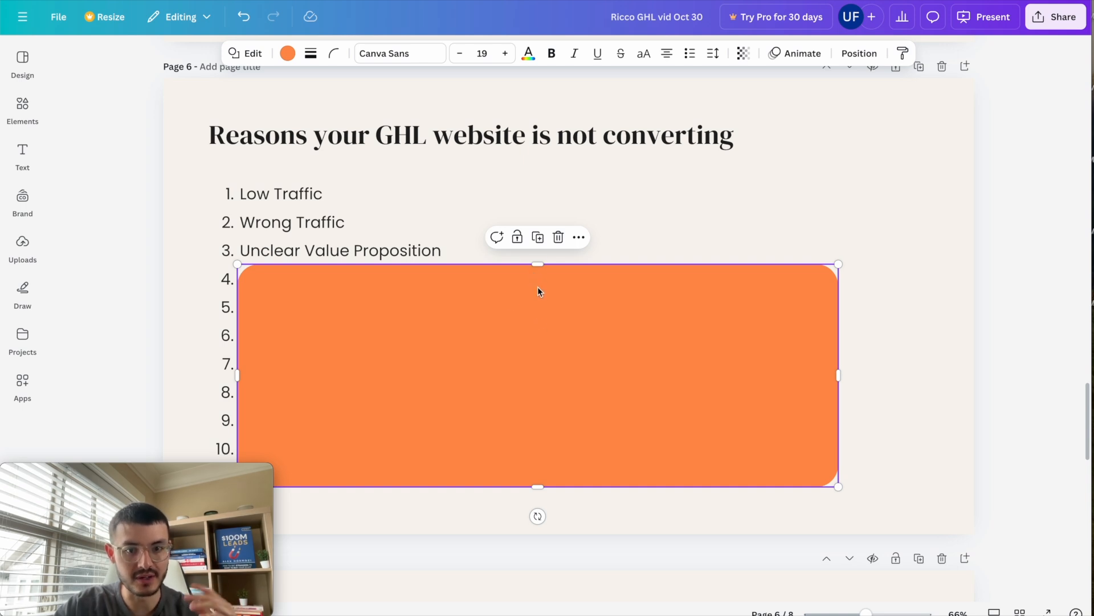
# Uncover reason four, 'Lack of Trust Signals (testimonials, certifications, case studies)'
pyautogui.write('Lack of Trust Signals (testimonials, certifications, case studies)')
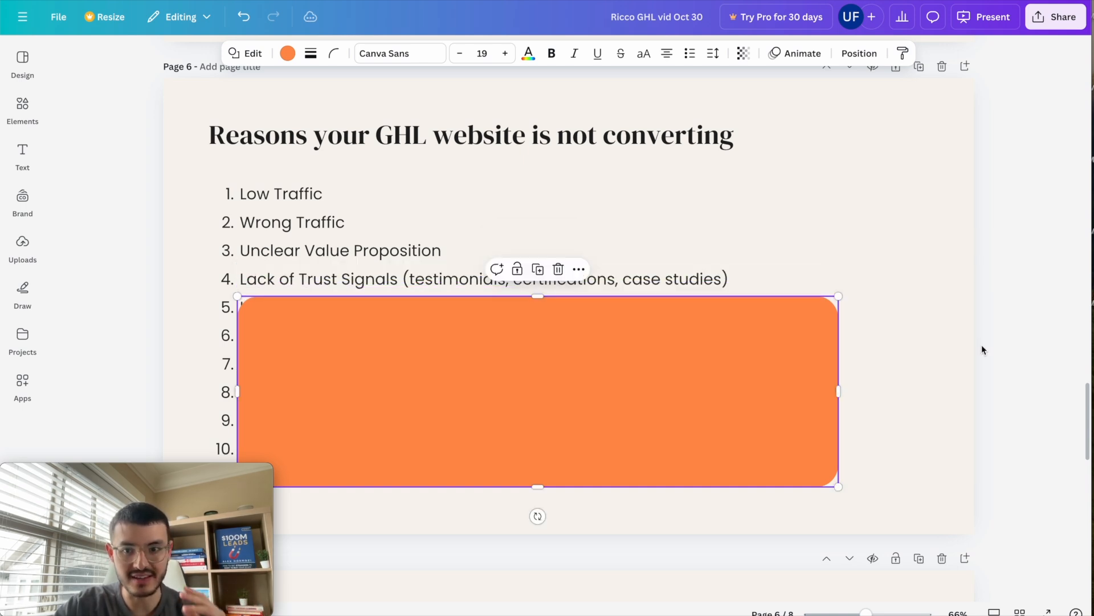
pyautogui.click(1038, 348)
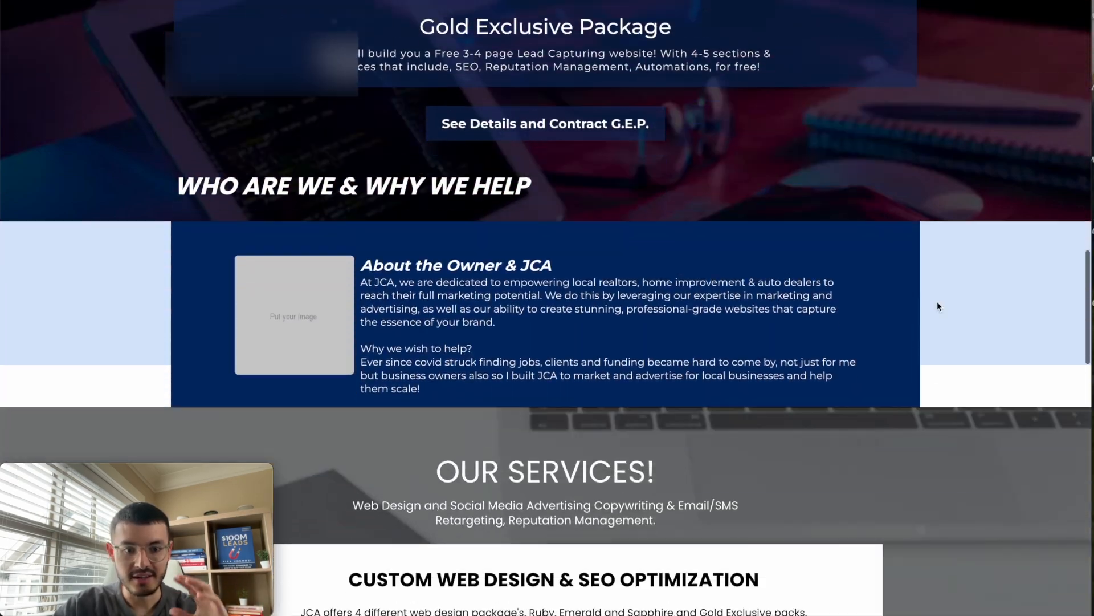
# Scroll through the JCA site's Gold Exclusive package and web design pricing
pyautogui.scroll(-3)
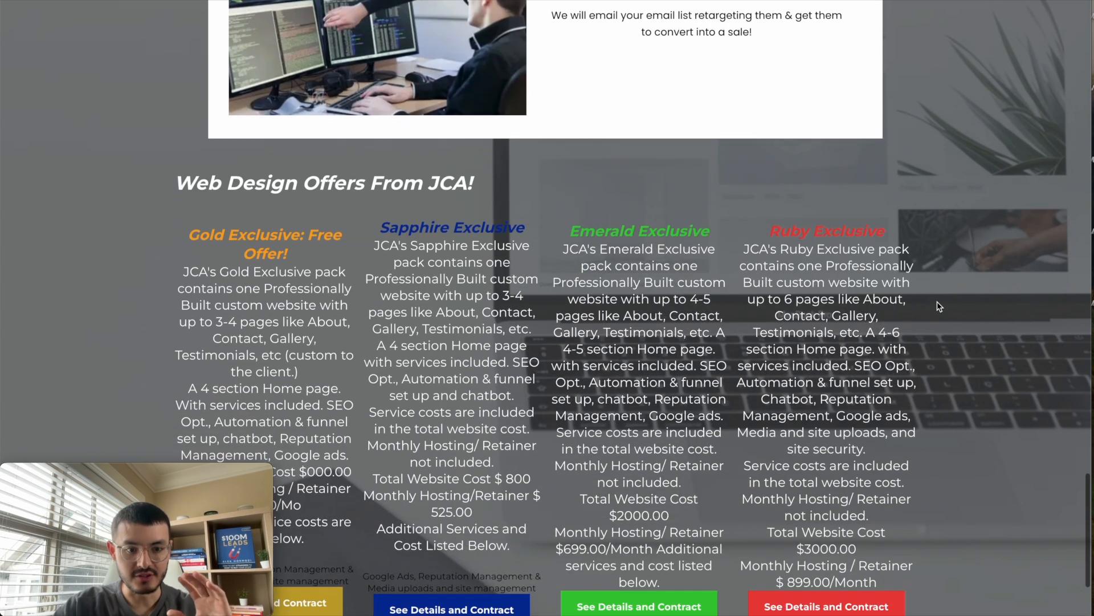
pyautogui.scroll(-3)
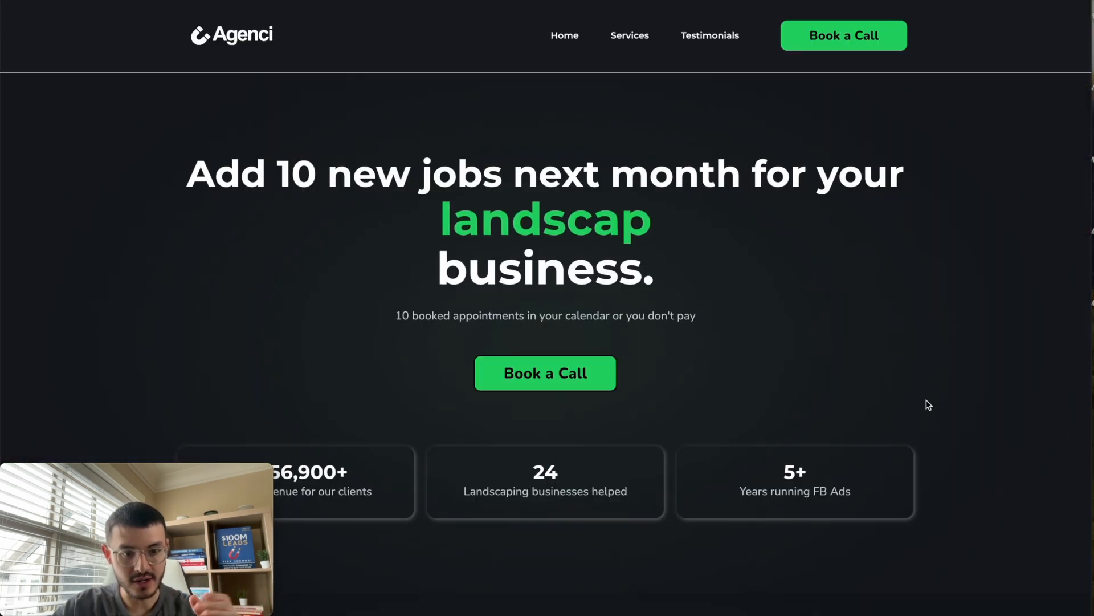
# Scroll down to Agenci's Real Results from Real Clients case studies and back up
pyautogui.scroll(-3)
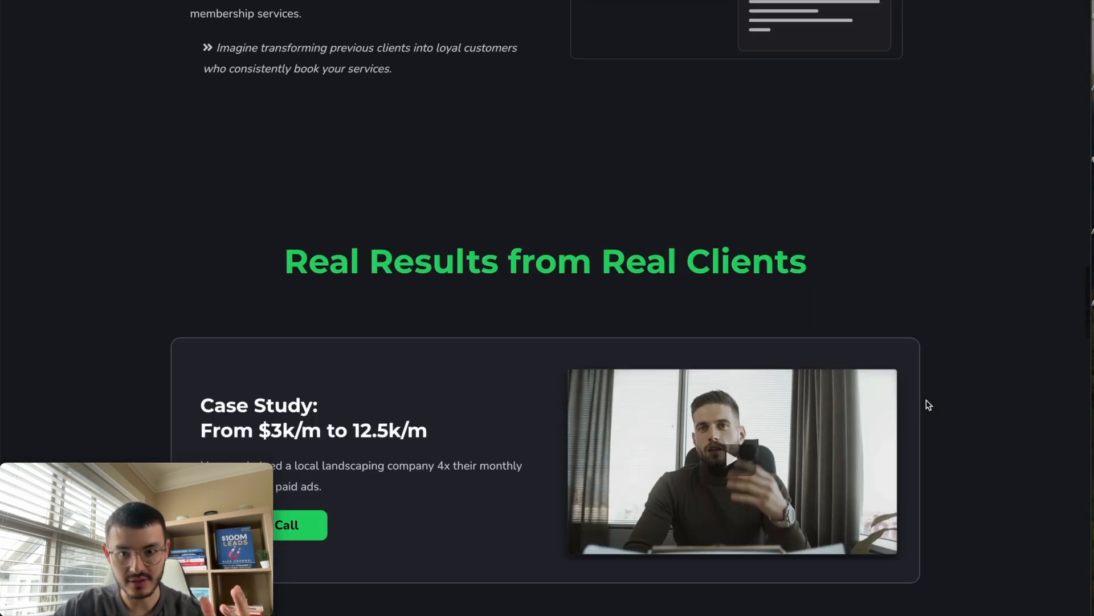
pyautogui.scroll(-3)
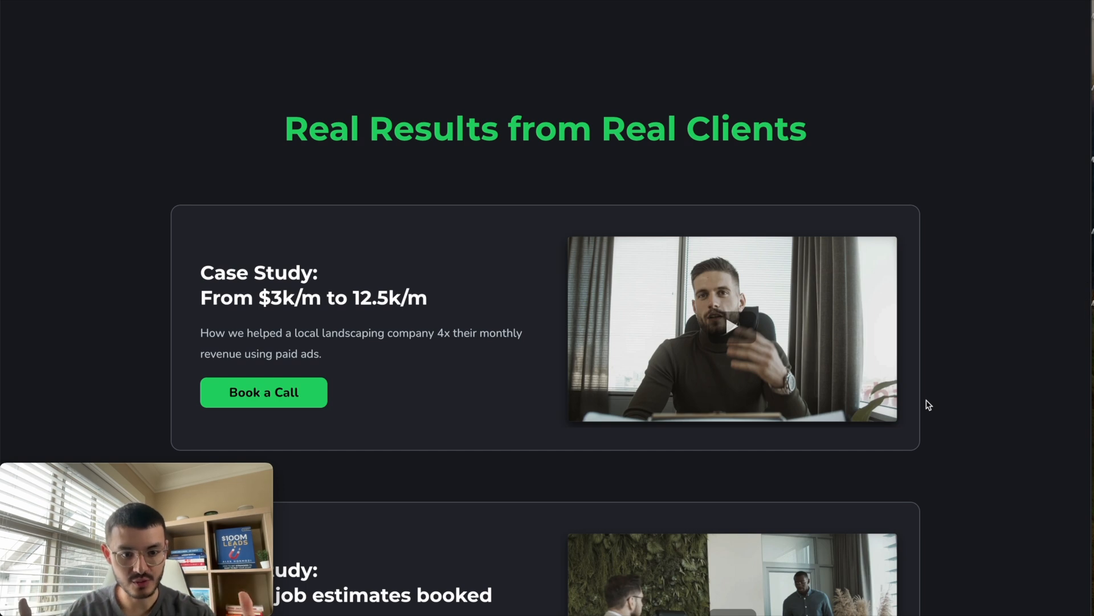
pyautogui.scroll(-3)
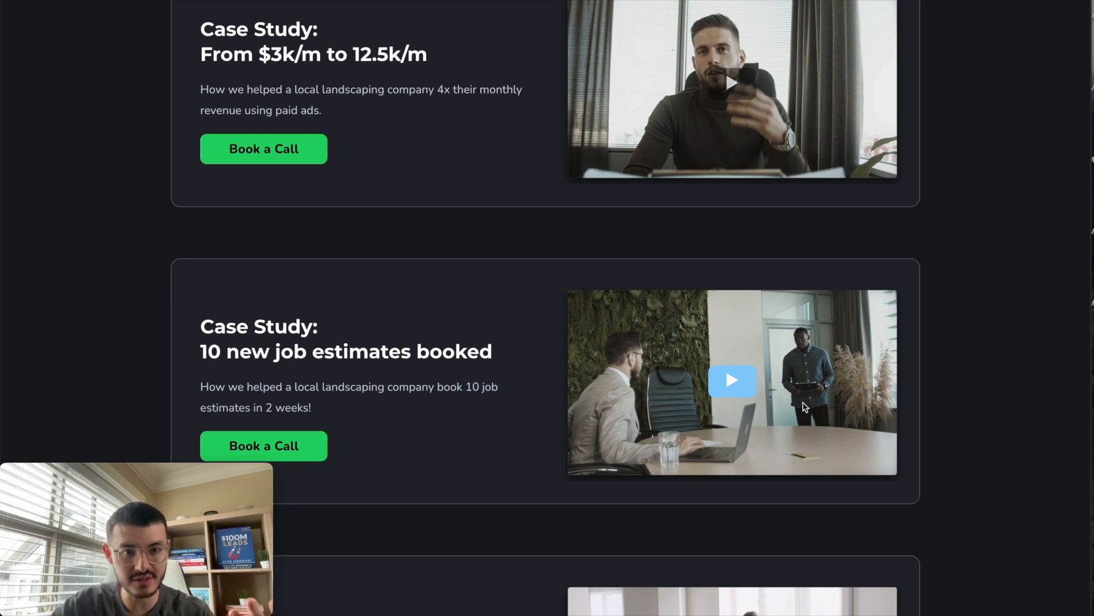
pyautogui.scroll(3)
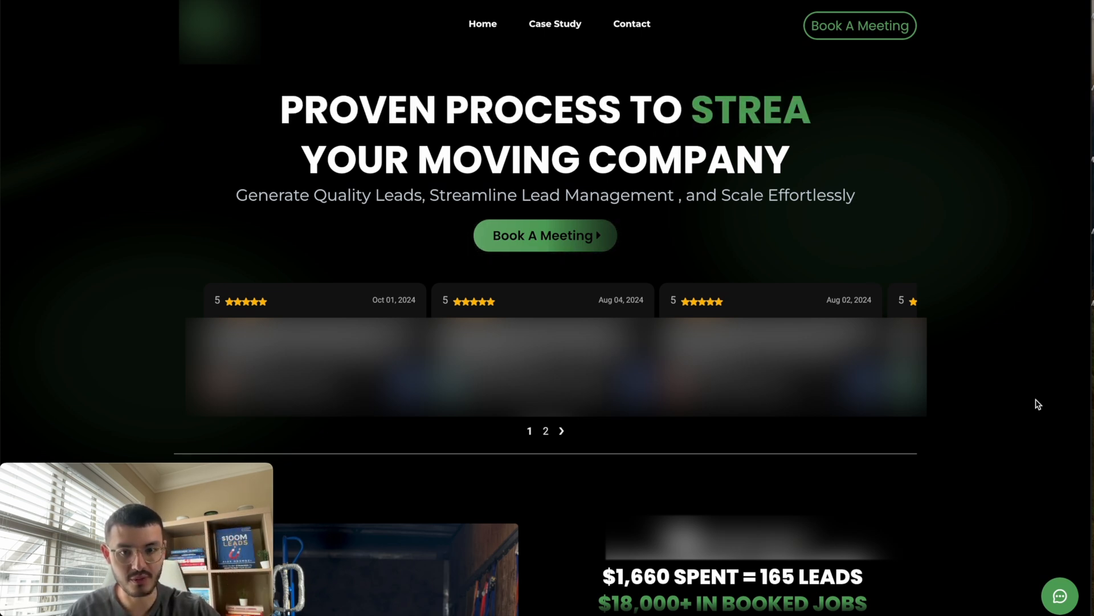
# Scroll the moving company homepage to look over its star reviews
pyautogui.scroll(-3)
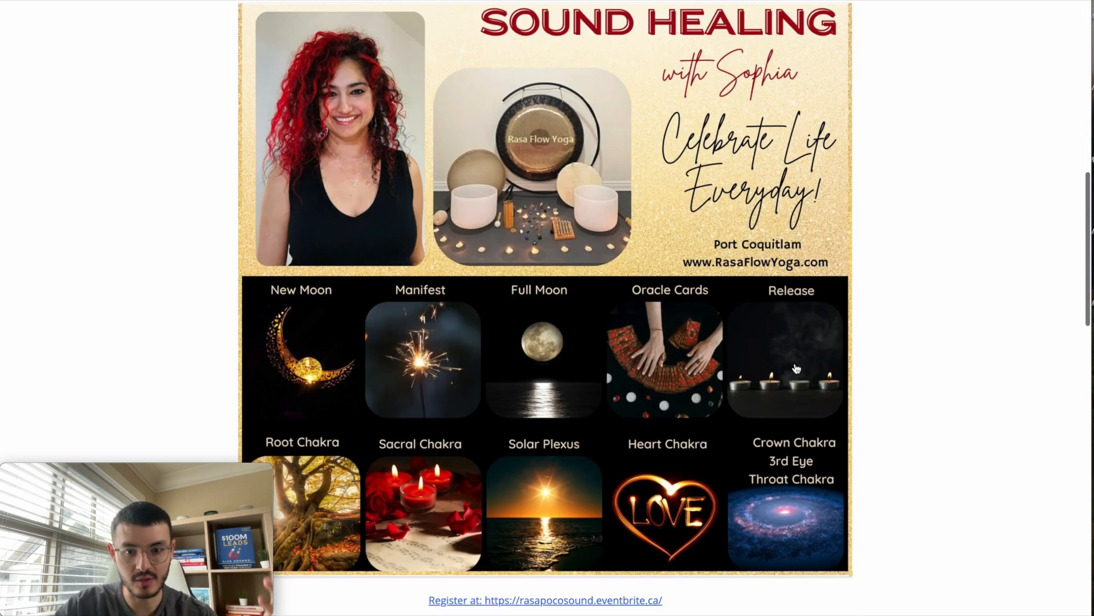
# Scroll Rasa Flow Yoga down to the footer with the Best Business of 2024 badge and disclaimer
pyautogui.scroll(-3)
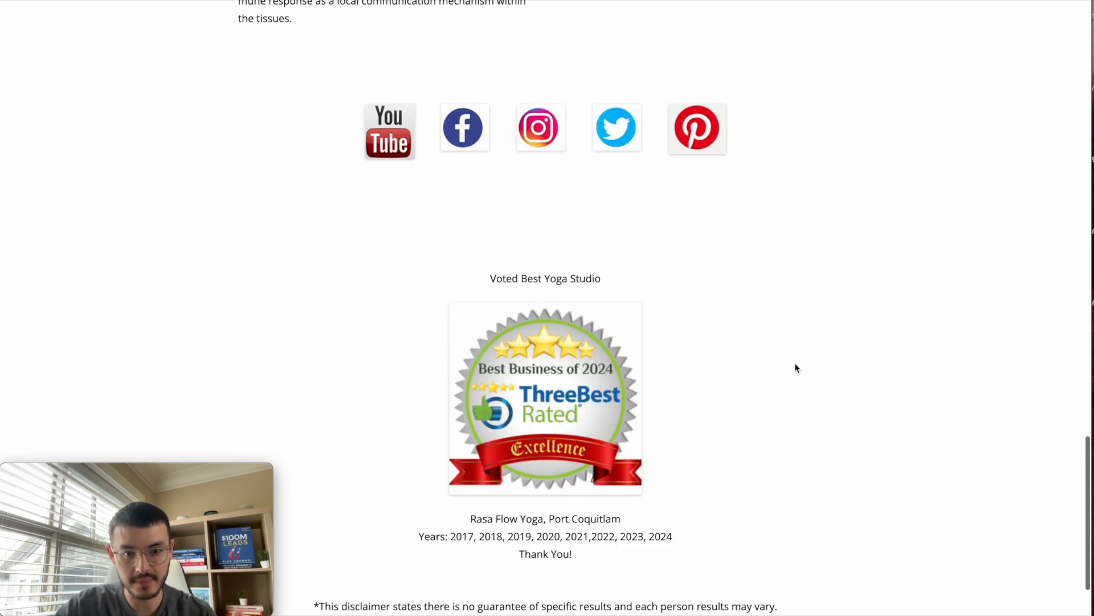
pyautogui.scroll(-3)
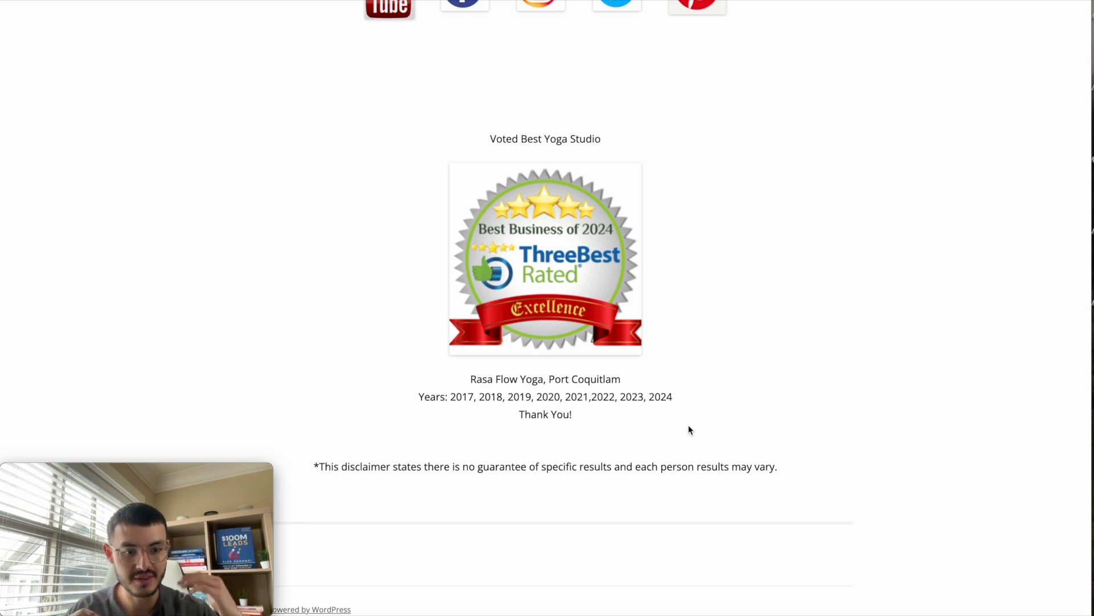
pyautogui.moveTo(673, 435)
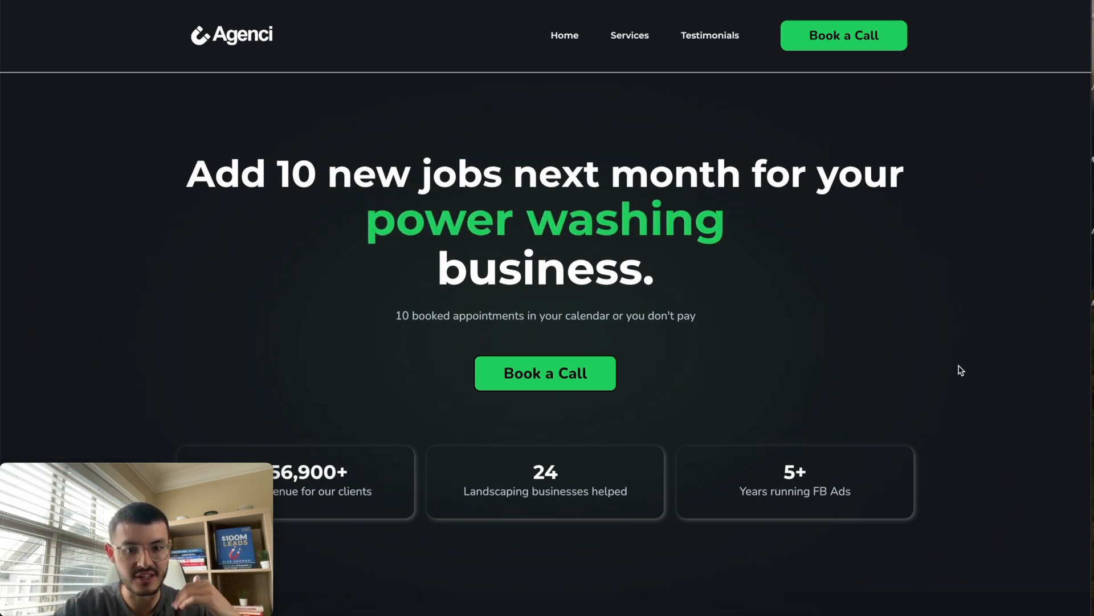
# Scroll Agenci down to Our Services, then JCA's site to its web design pricing packages
pyautogui.scroll(-3)
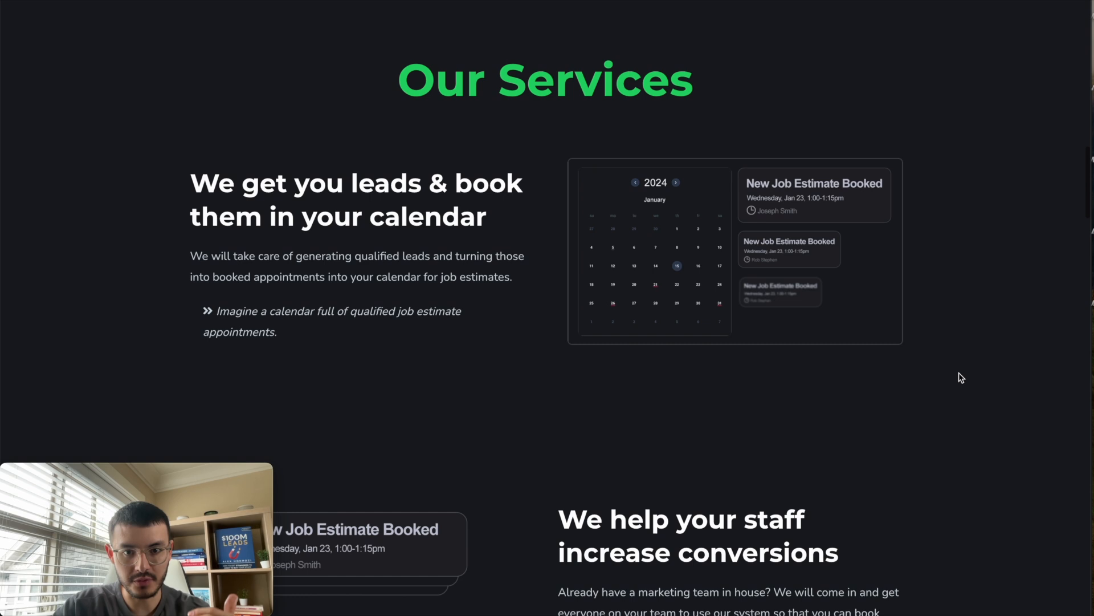
pyautogui.scroll(-3)
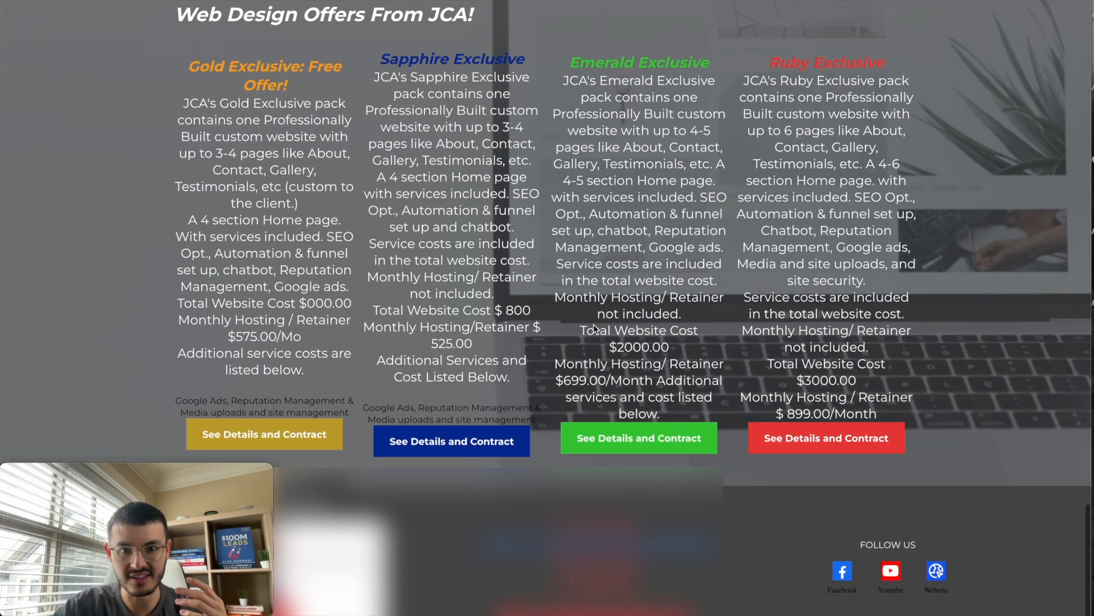
pyautogui.scroll(-3)
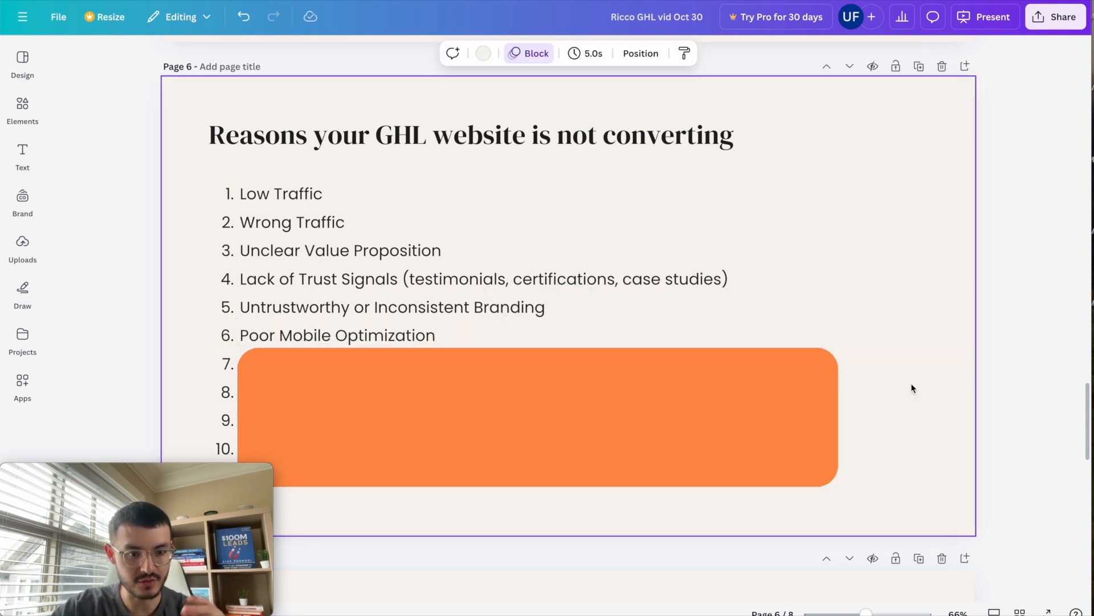
# Scroll the Canva deck to page 6, showing reasons one to six through Poor Mobile Optimization
pyautogui.scroll(-3)
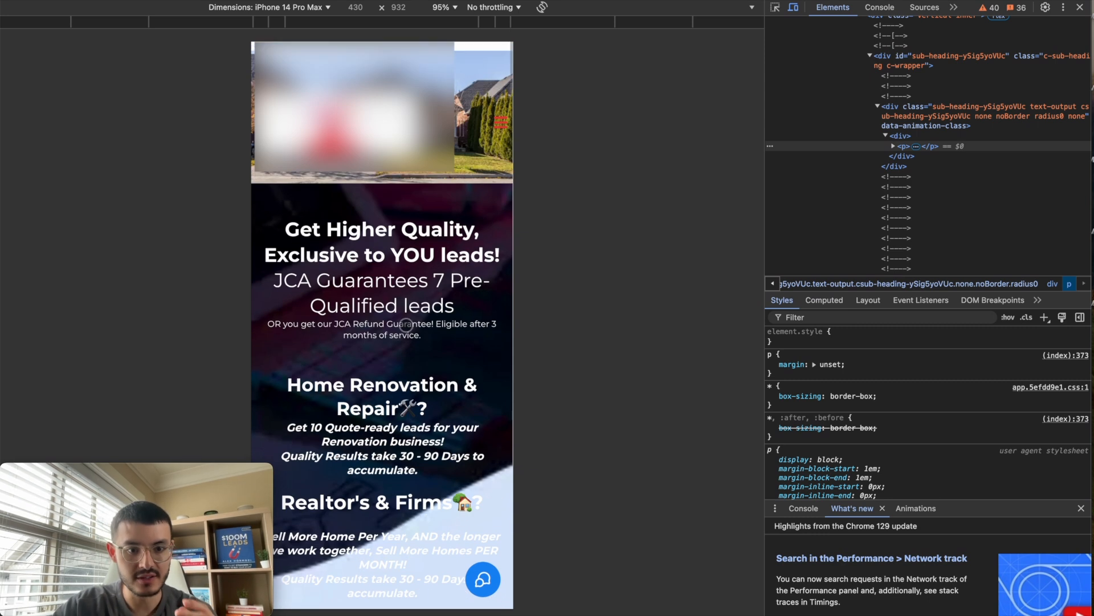
# Scroll the JCA homepage in the iPhone 14 Pro Max device preview
pyautogui.scroll(-3)
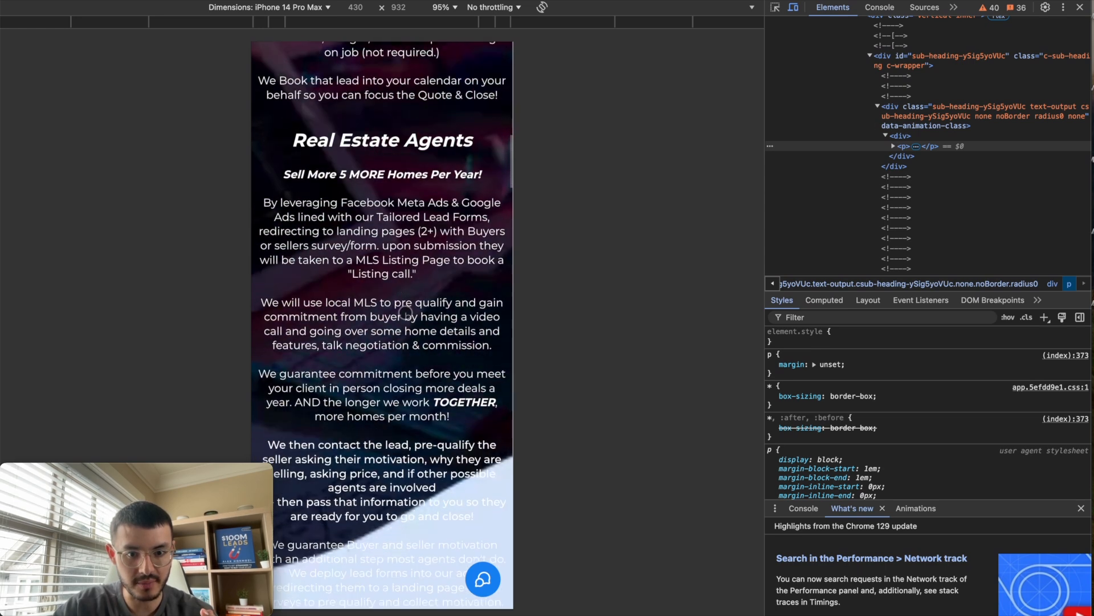
pyautogui.scroll(-3)
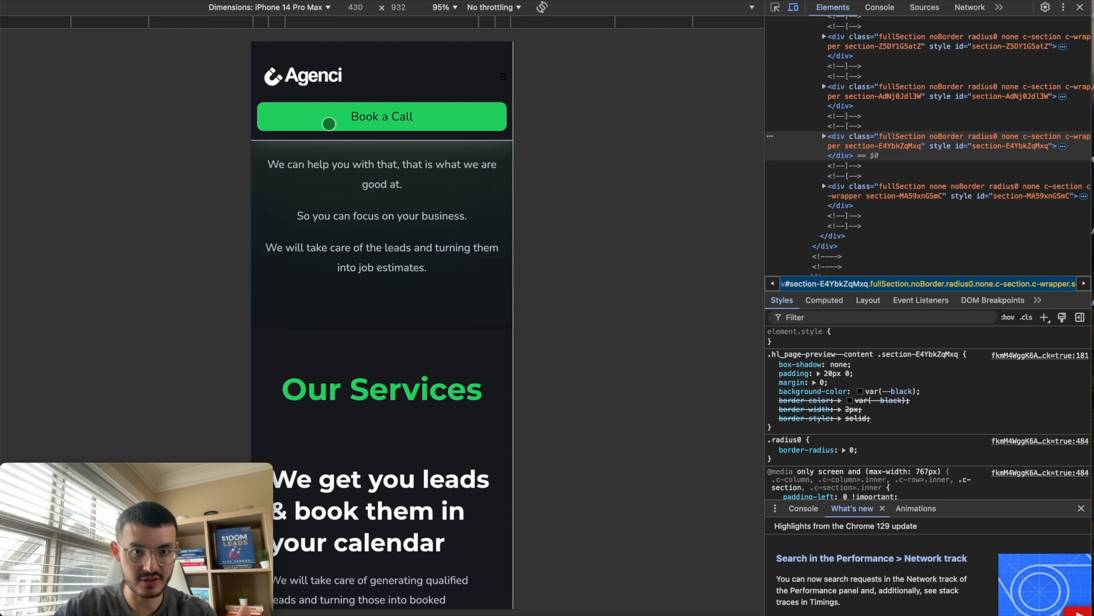
pyautogui.moveTo(476, 166)
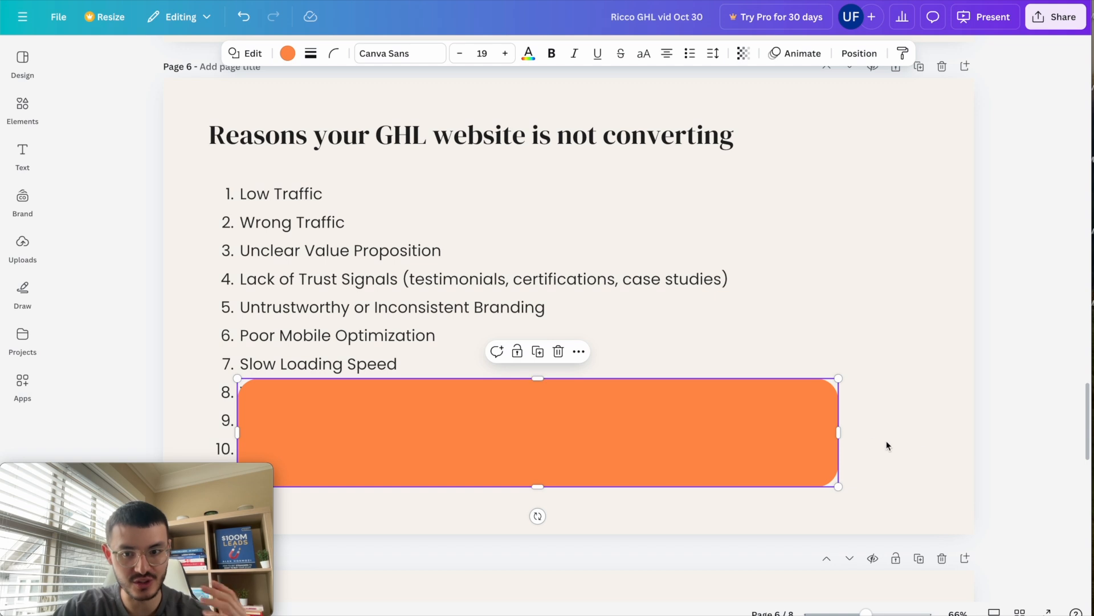
# Move the orange cover shape to uncover reason 7, Slow Loading Speed
pyautogui.click(1010, 183)
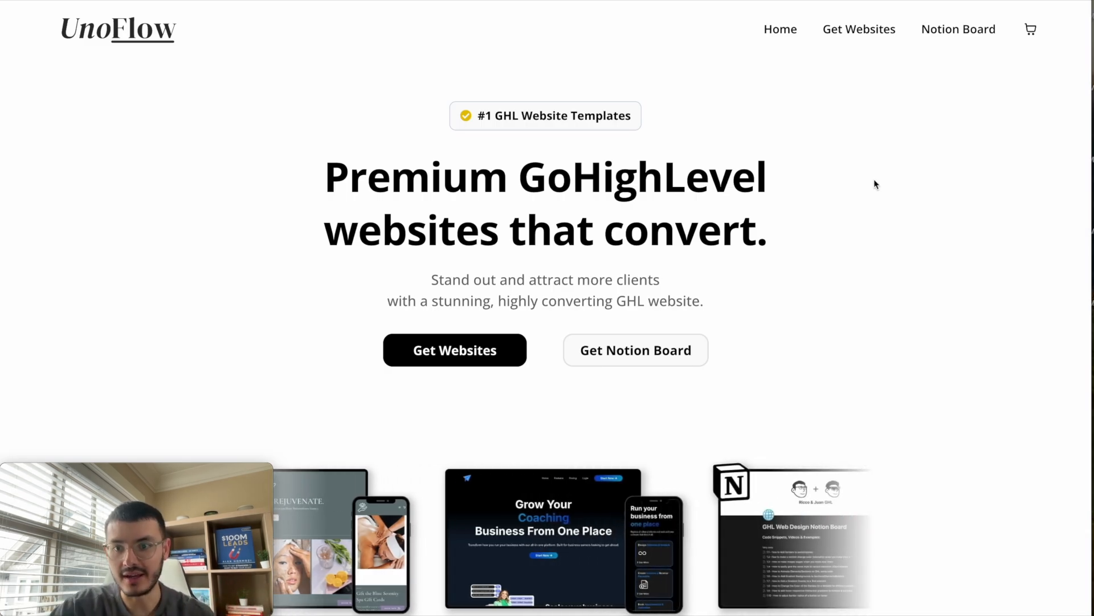
# Inspect the UnoFlow page and run a Lighthouse audit on uno-flow.com
pyautogui.rightClick(876, 183)
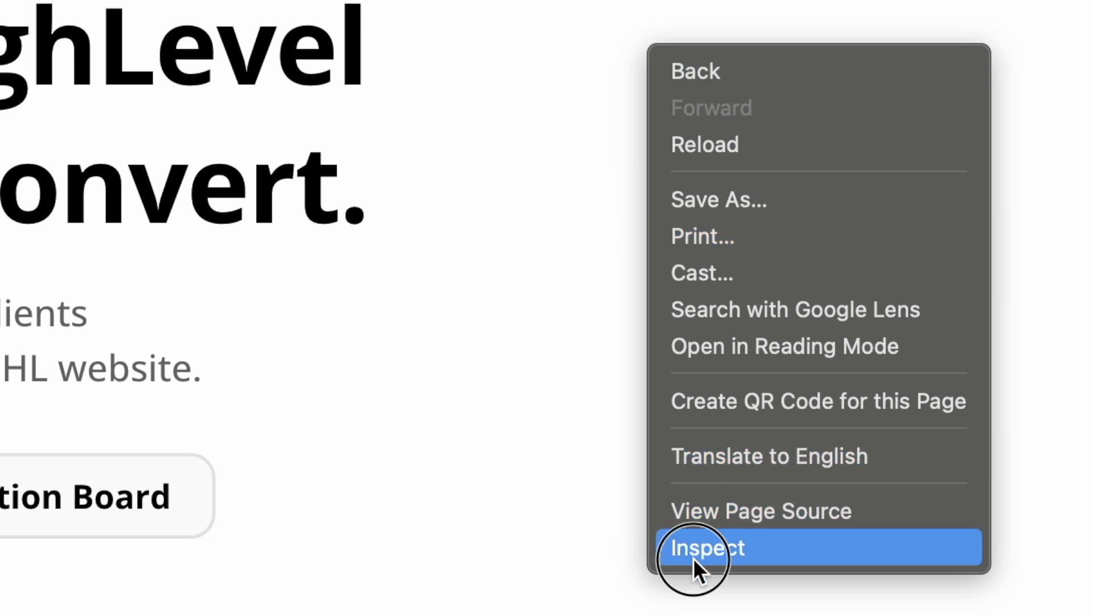
pyautogui.click(706, 547)
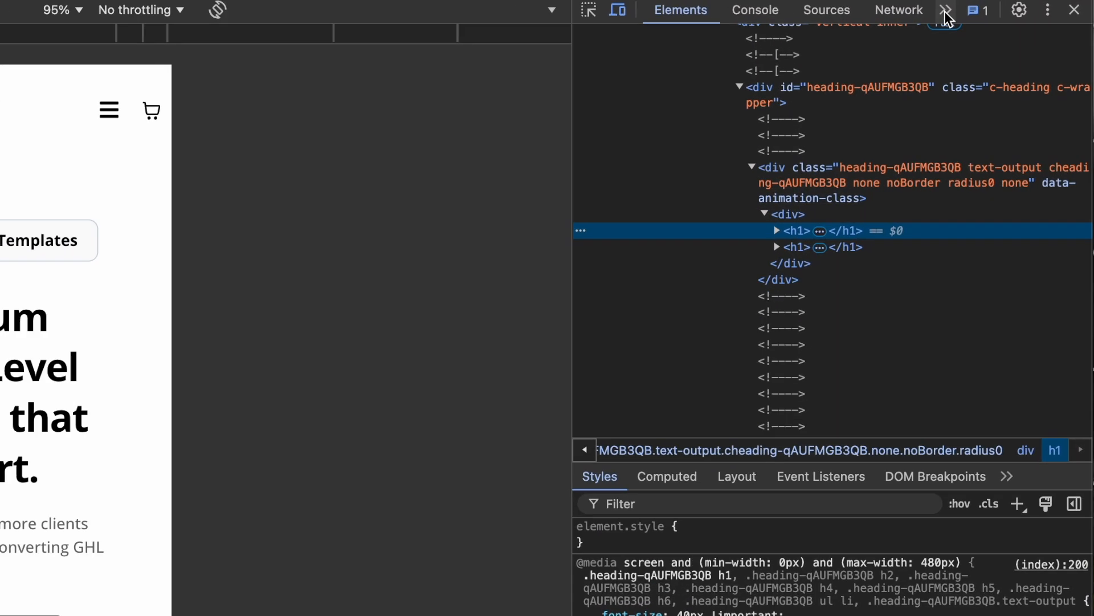
pyautogui.click(948, 10)
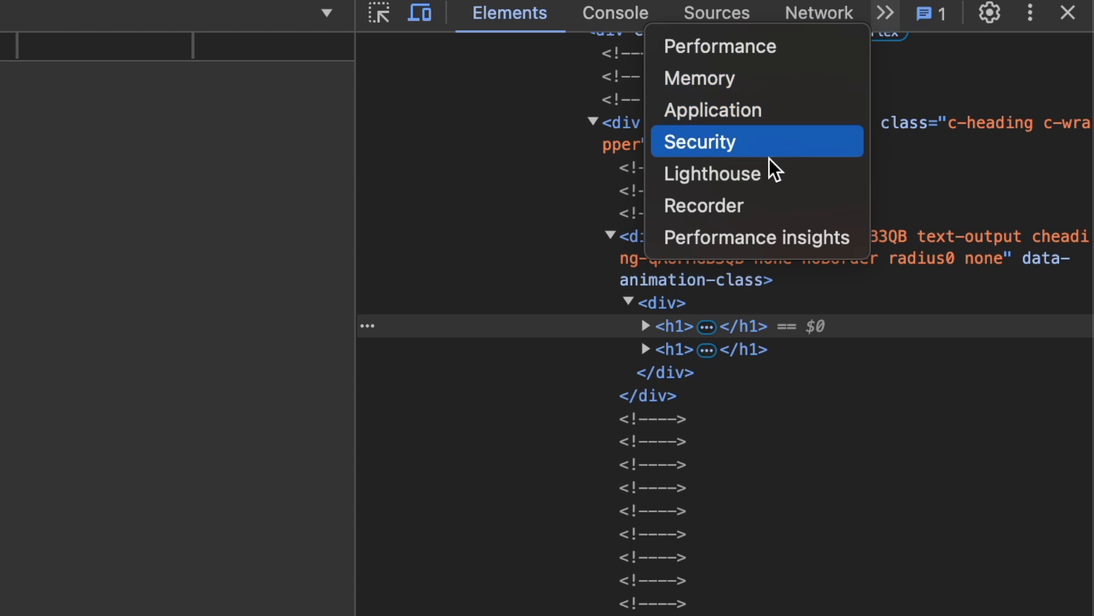
pyautogui.click(712, 174)
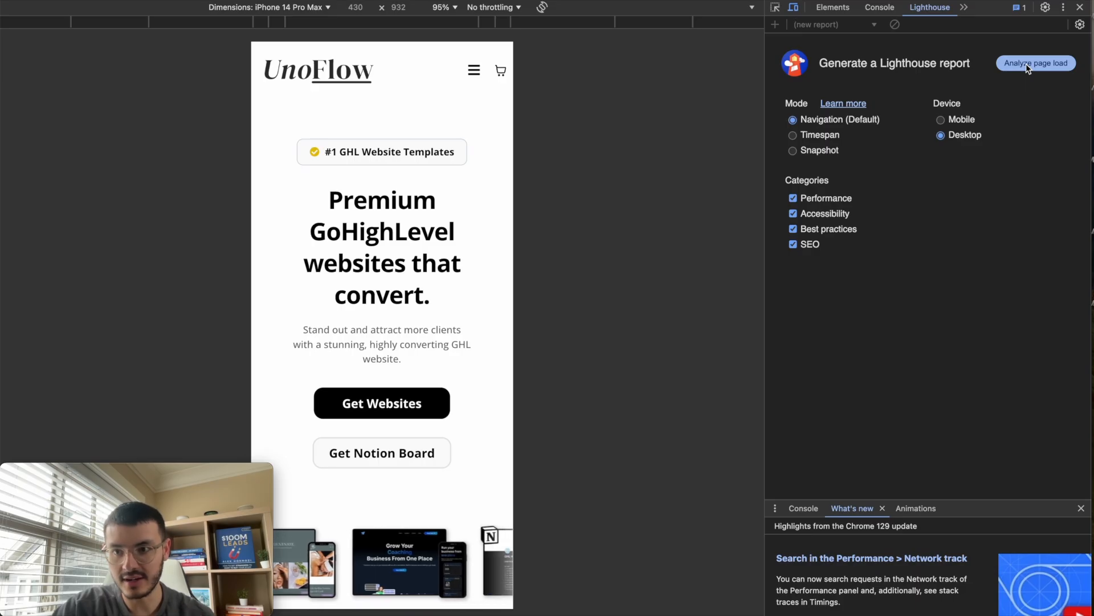
pyautogui.click(1036, 63)
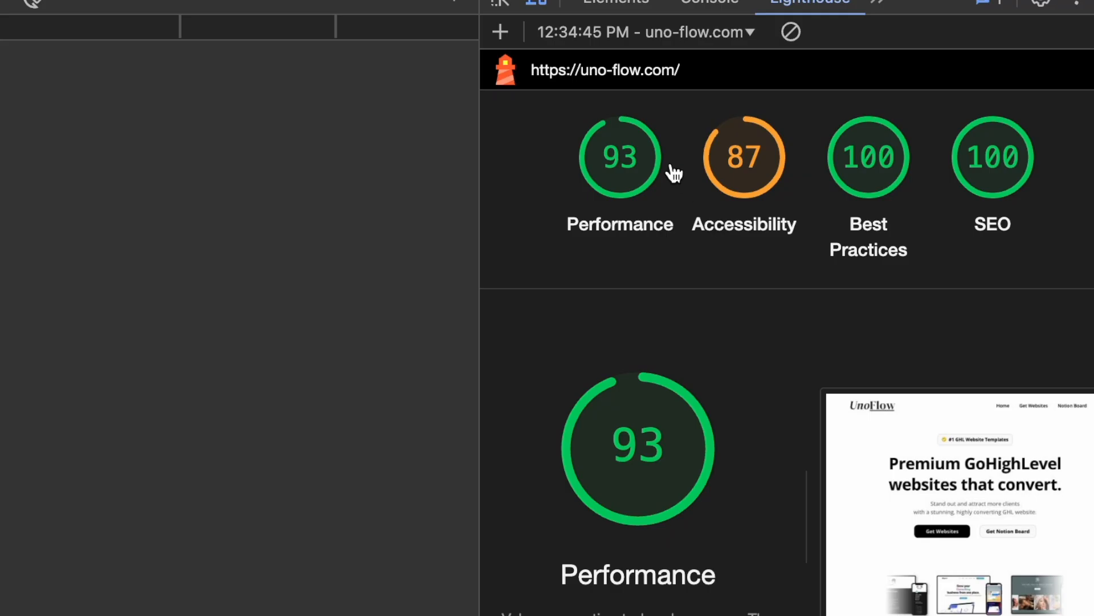
pyautogui.moveTo(873, 140)
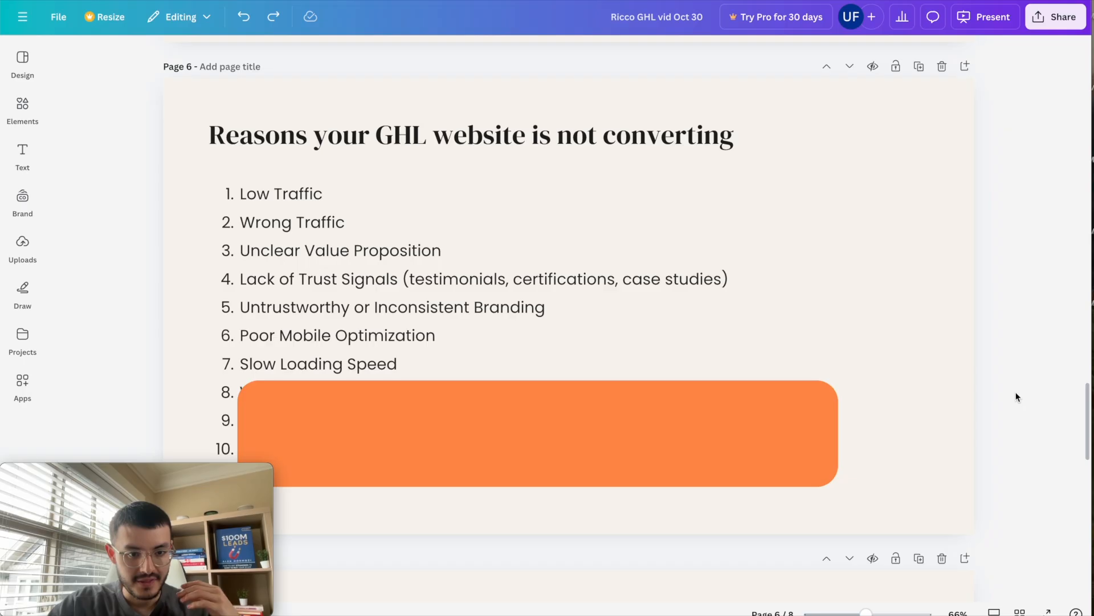
pyautogui.click(544, 432)
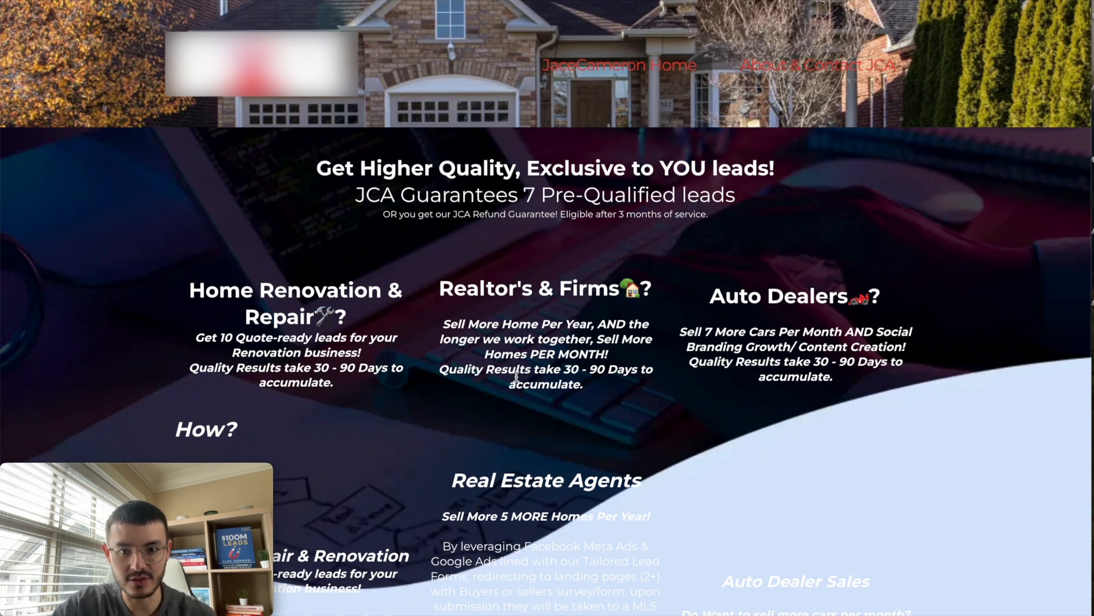
# Scroll through the JCA, Rasa Flow Yoga and ChatHQ example sites
pyautogui.scroll(-3)
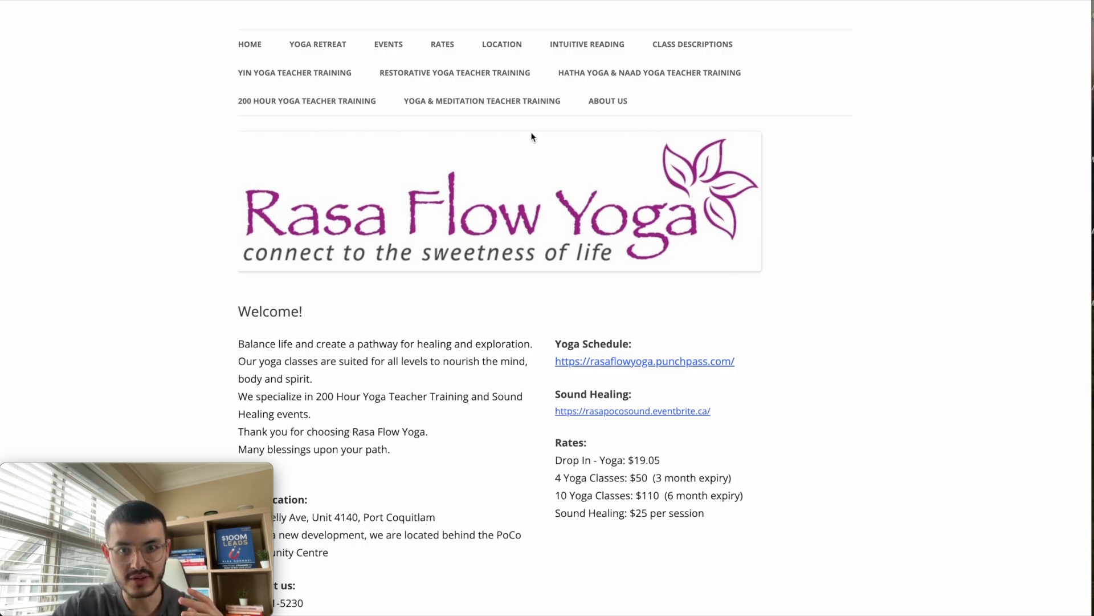
pyautogui.moveTo(964, 158)
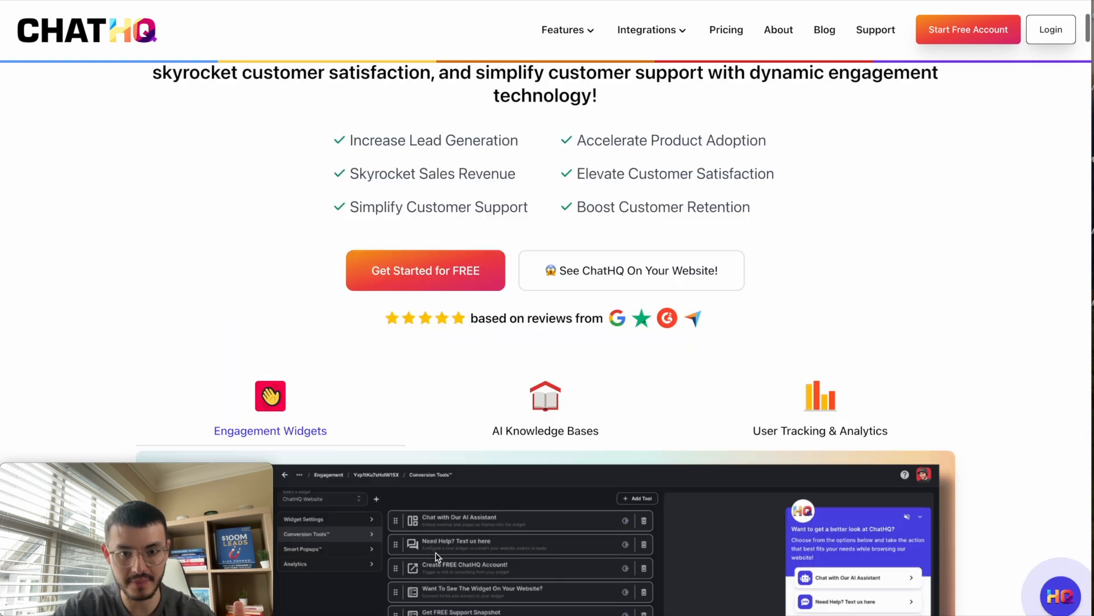
pyautogui.scroll(3)
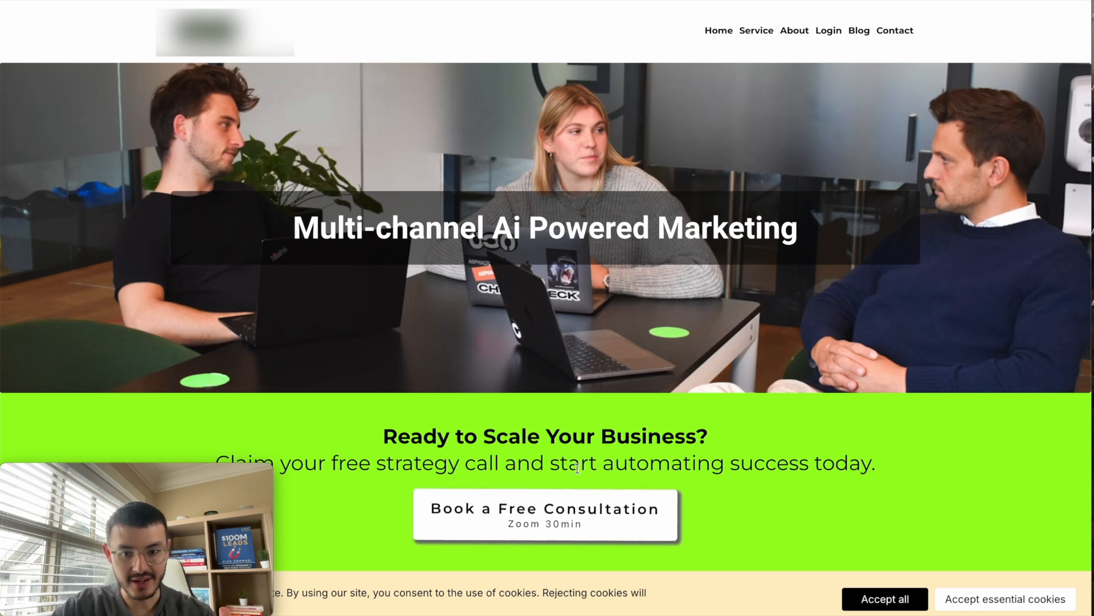
# Book a free consultation slot for Mon, Oct 28 at 01:30 AM and scroll the details form
pyautogui.click(545, 515)
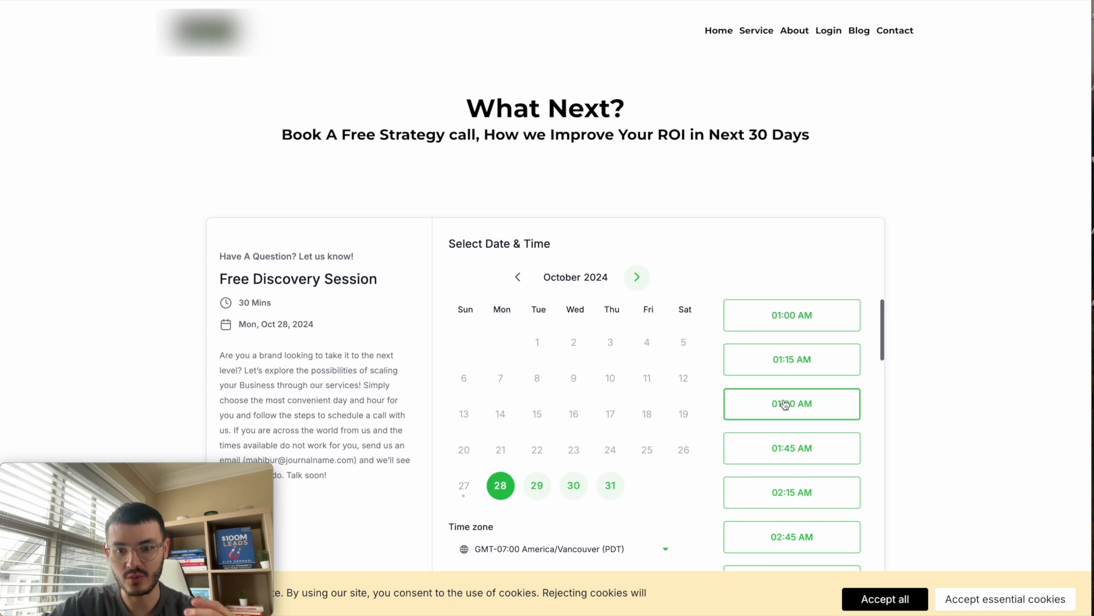
pyautogui.click(792, 404)
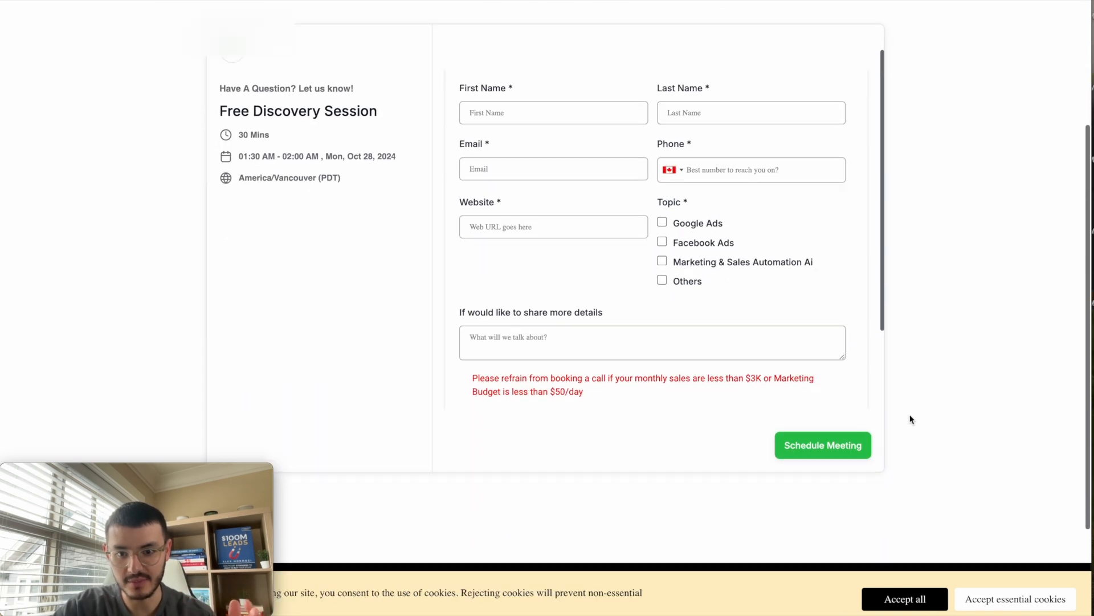
pyautogui.scroll(-3)
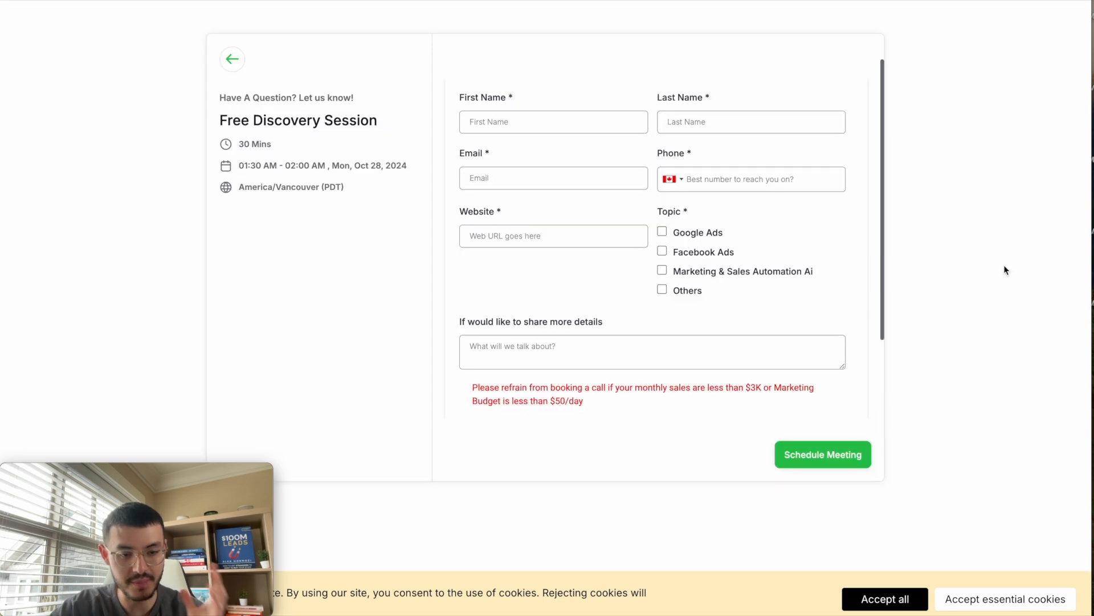
pyautogui.moveTo(580, 150)
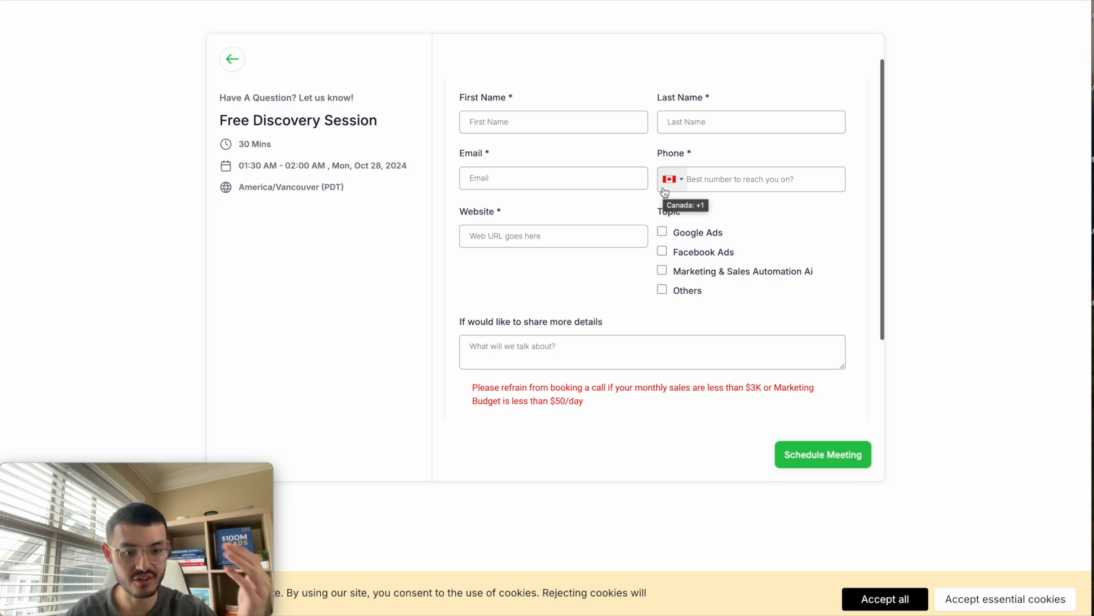
pyautogui.moveTo(773, 220)
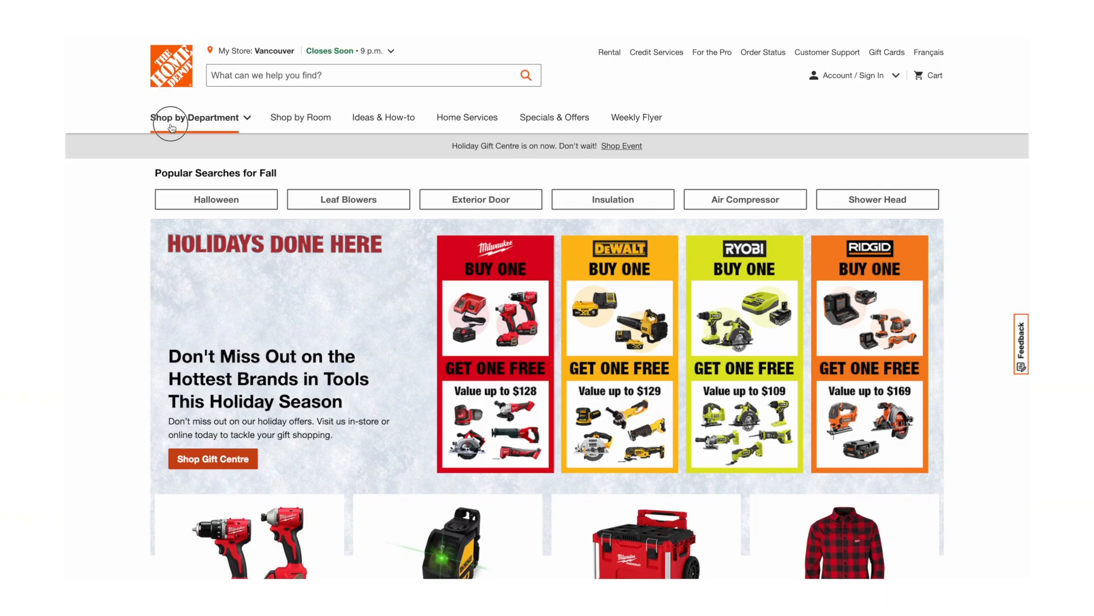
pyautogui.click(196, 118)
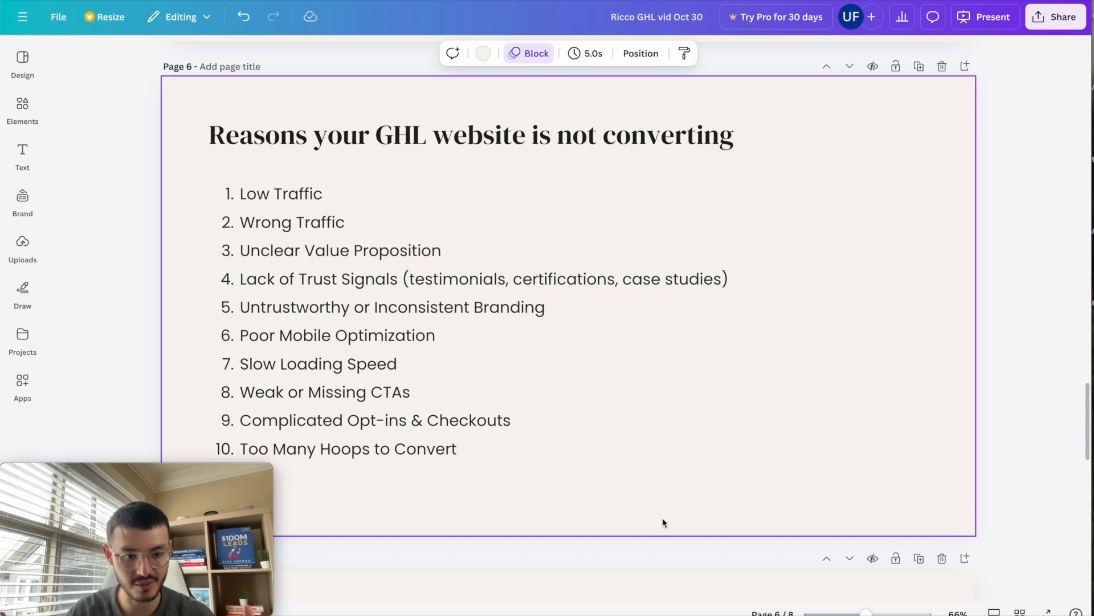
# Scroll to page 8 and select the Overall UX, Traffic, Trust and Conversions text groups
pyautogui.scroll(-3)
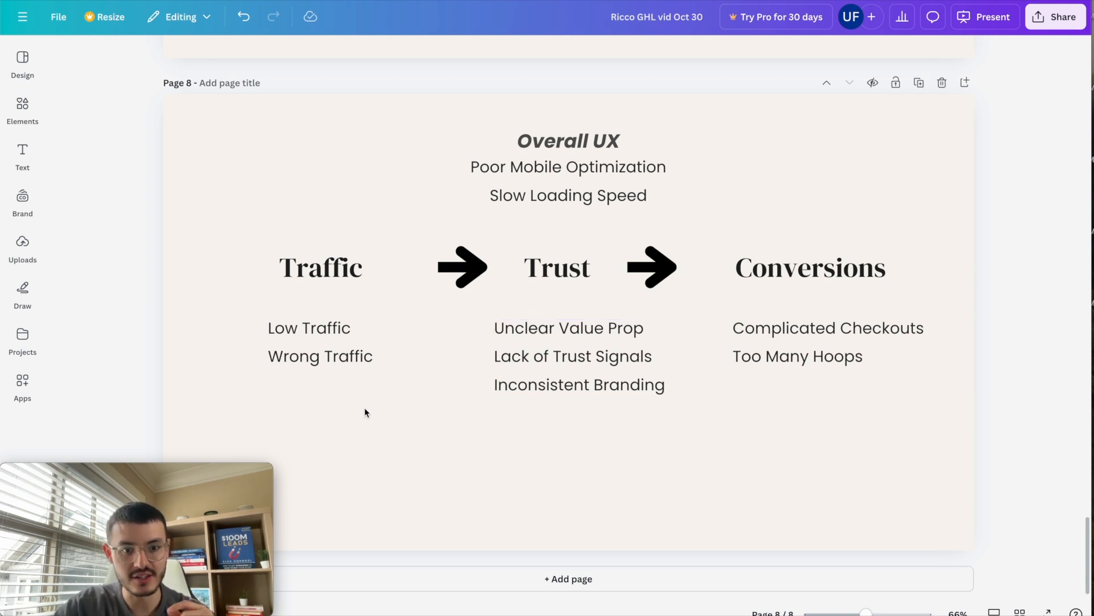
pyautogui.click(320, 342)
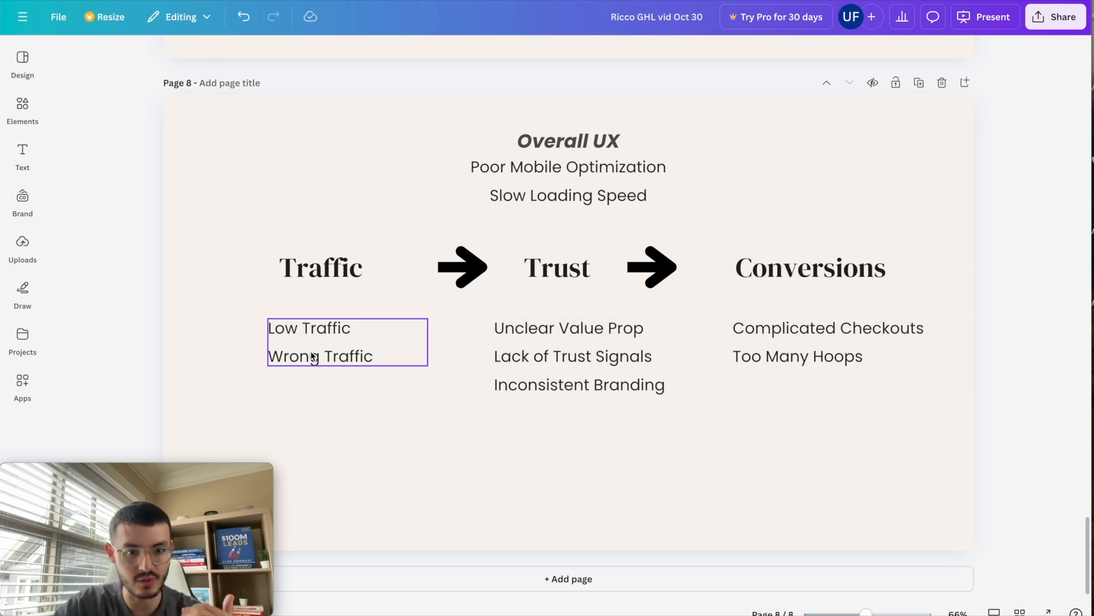
pyautogui.click(623, 434)
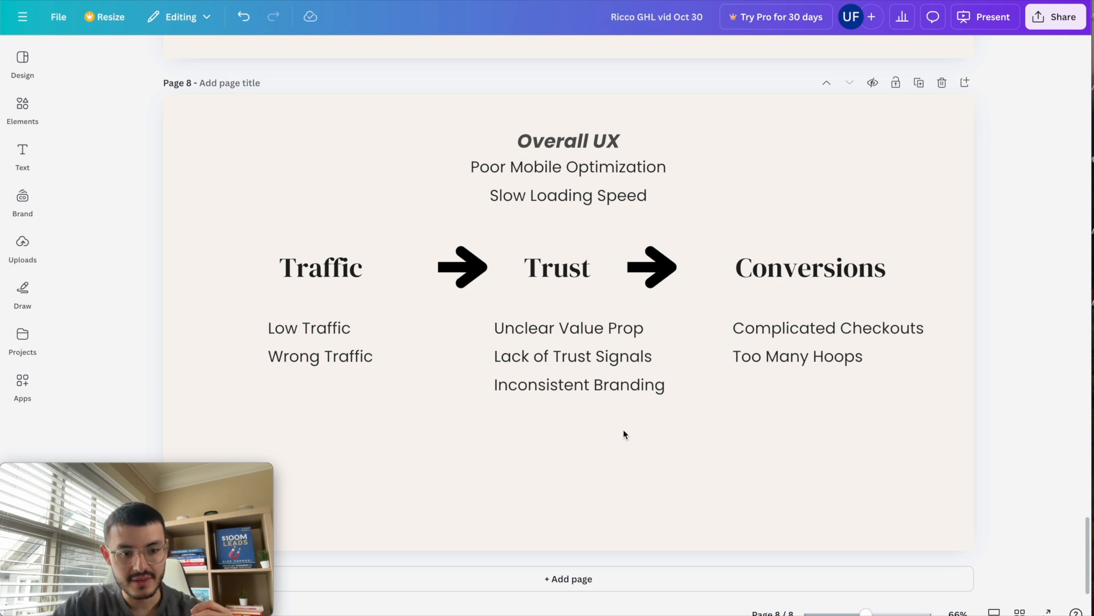
pyautogui.moveTo(610, 253)
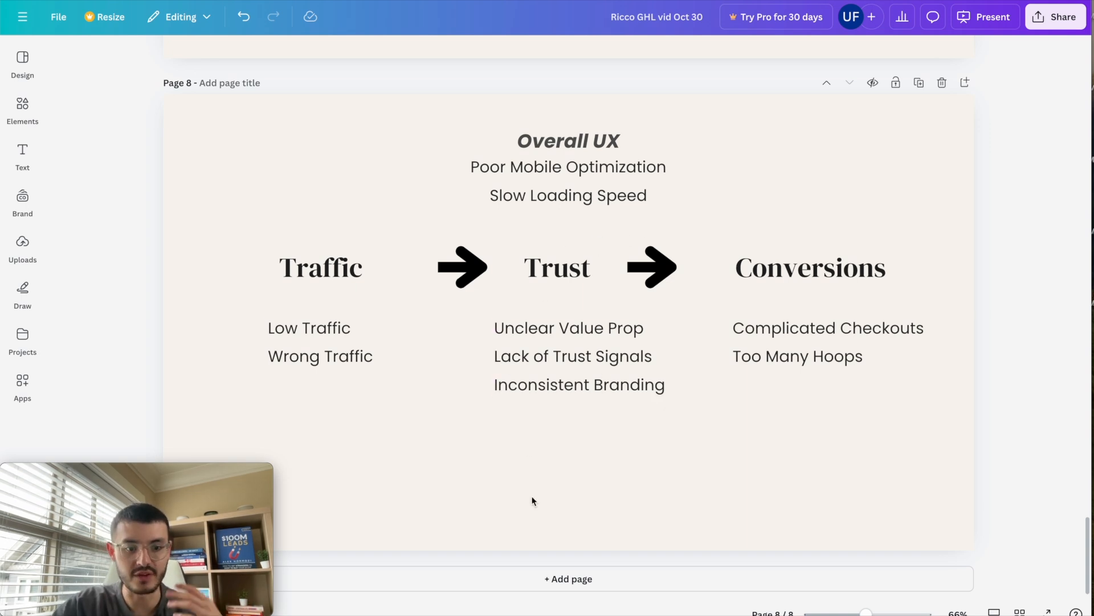
pyautogui.click(568, 195)
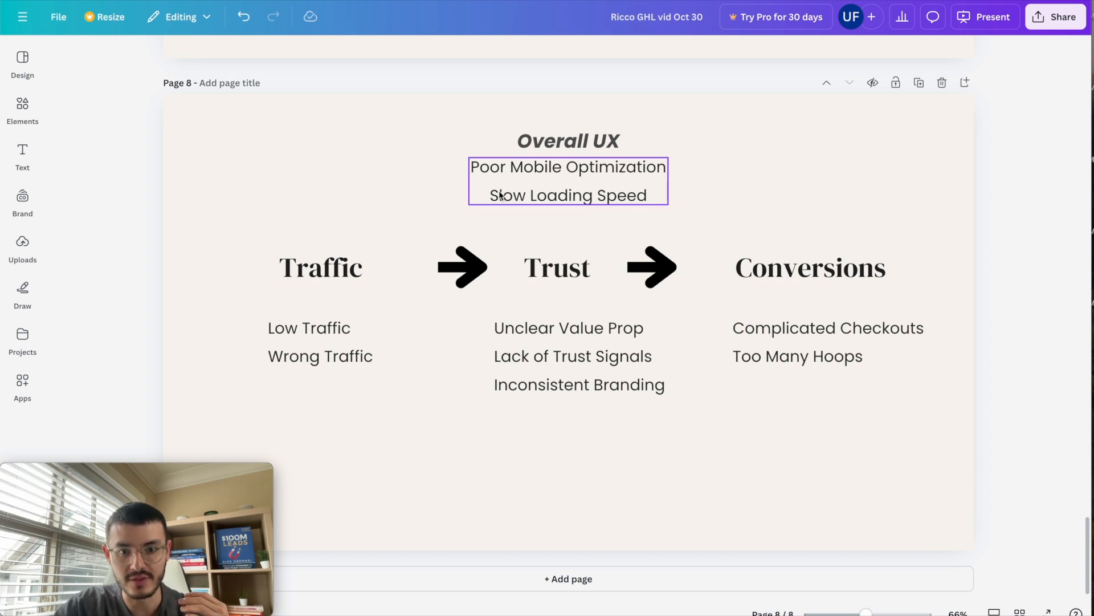
pyautogui.click(434, 526)
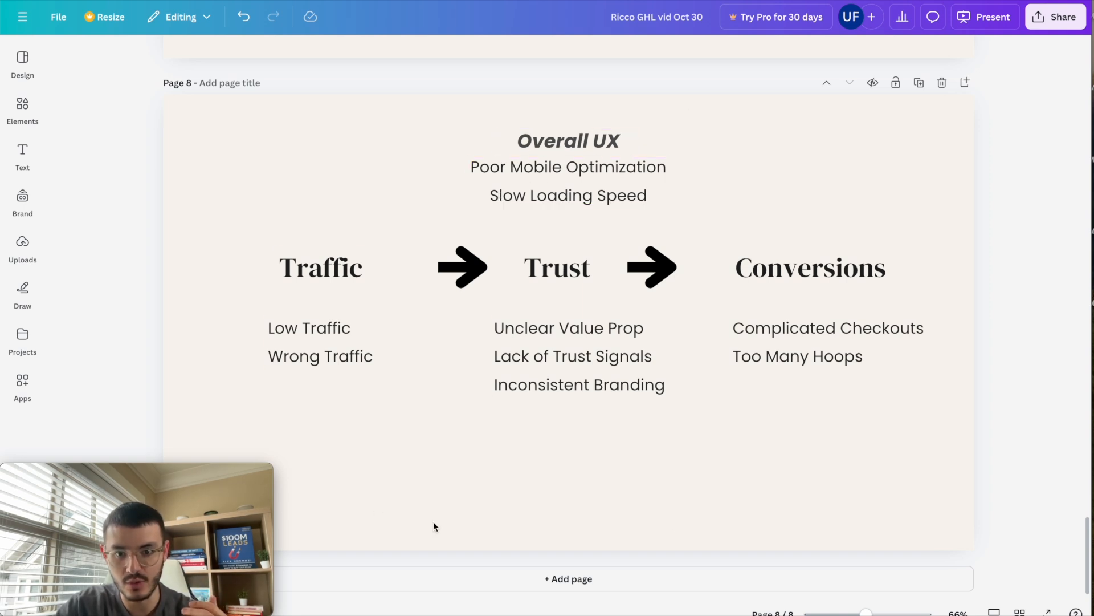
pyautogui.moveTo(1010, 416)
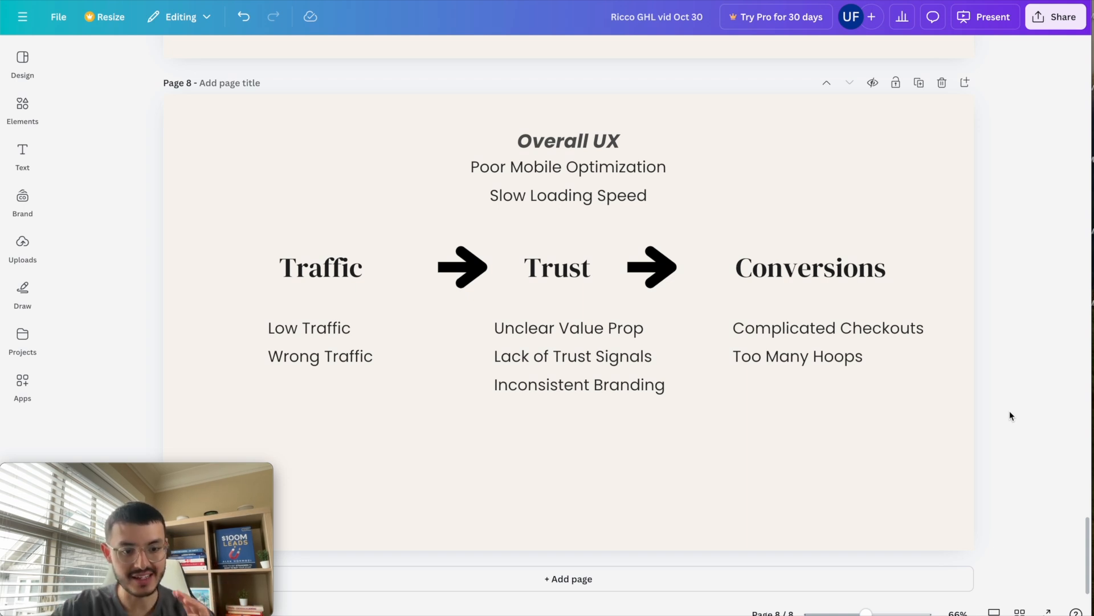
pyautogui.moveTo(304, 111)
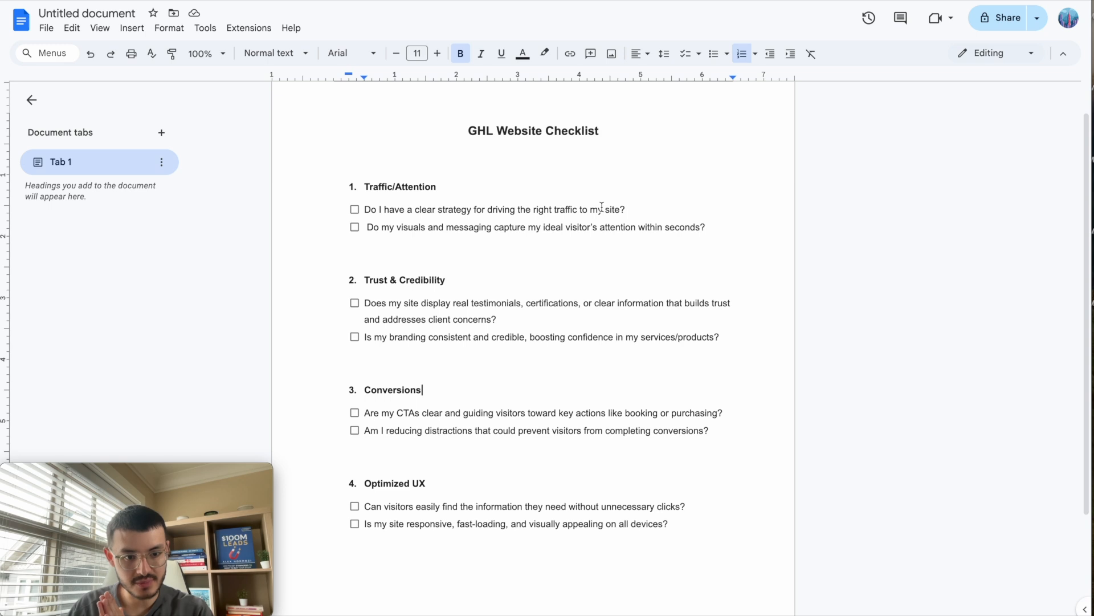
pyautogui.moveTo(572, 441)
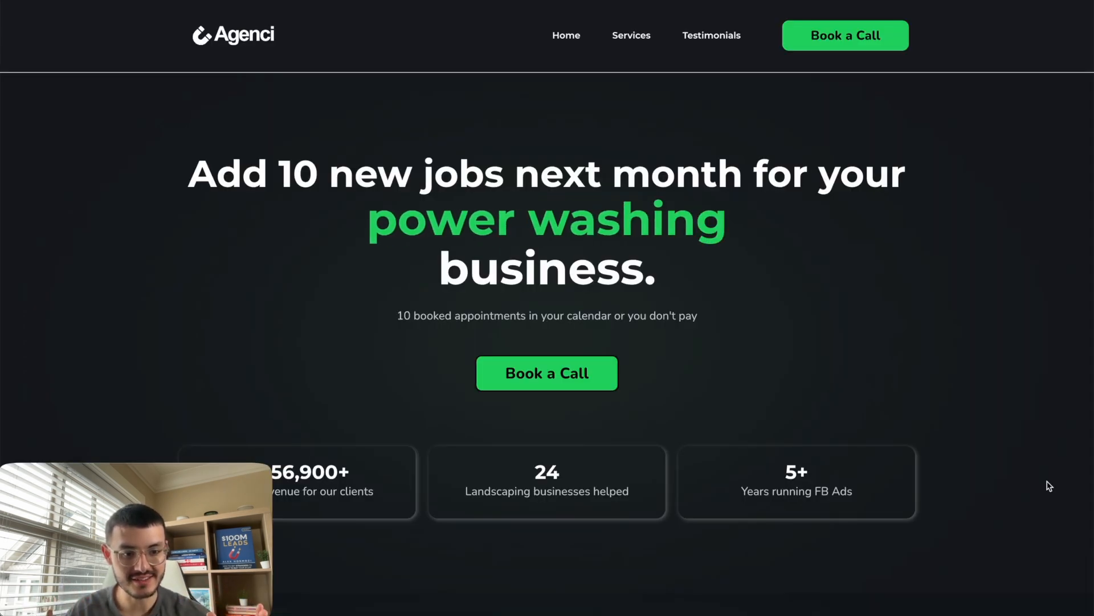
# Scroll Agenci's power-washing site down to the Real Results from Real Clients case study
pyautogui.scroll(-3)
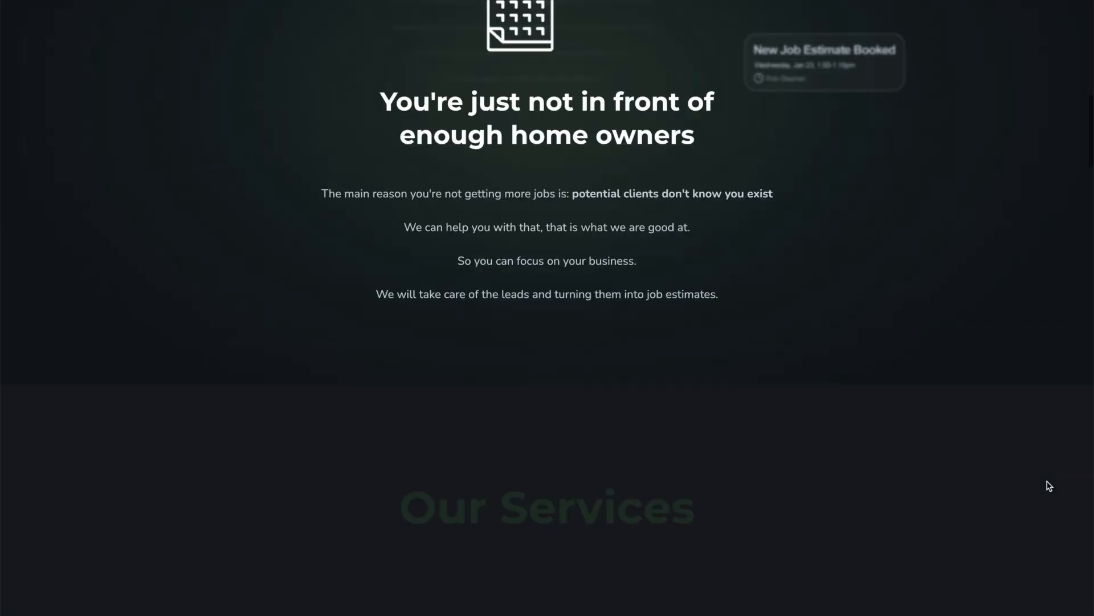
pyautogui.scroll(-3)
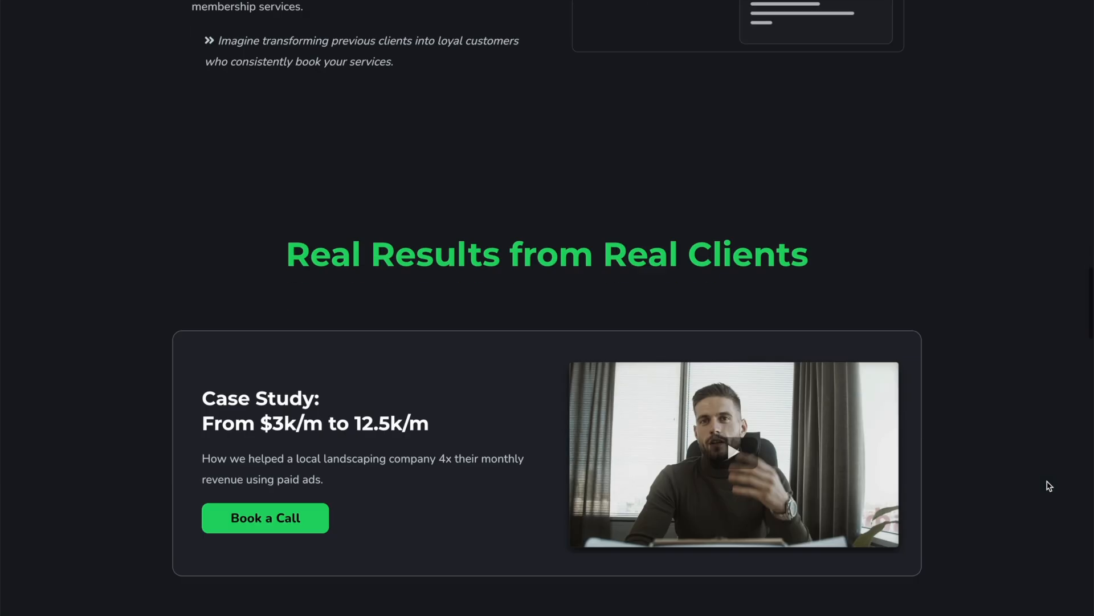